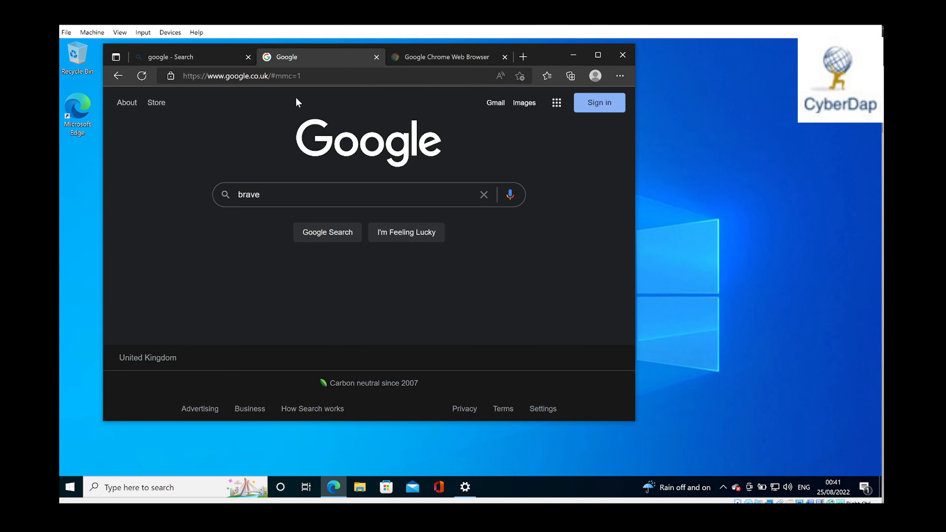
{"action": "mouse_move", "coordinate": [361, 27]}
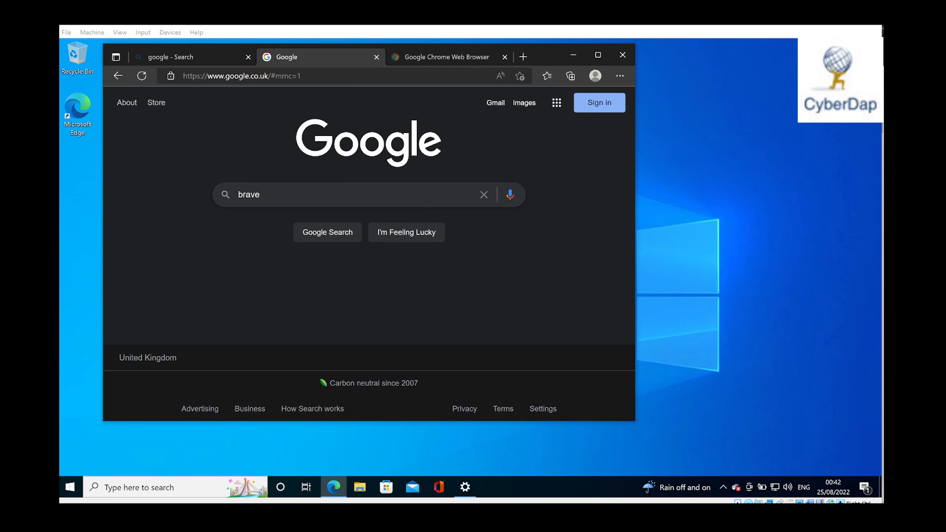
Search Google for 'brave browser' and open the brave.com result.
{"action": "left_click", "coordinate": [350, 195]}
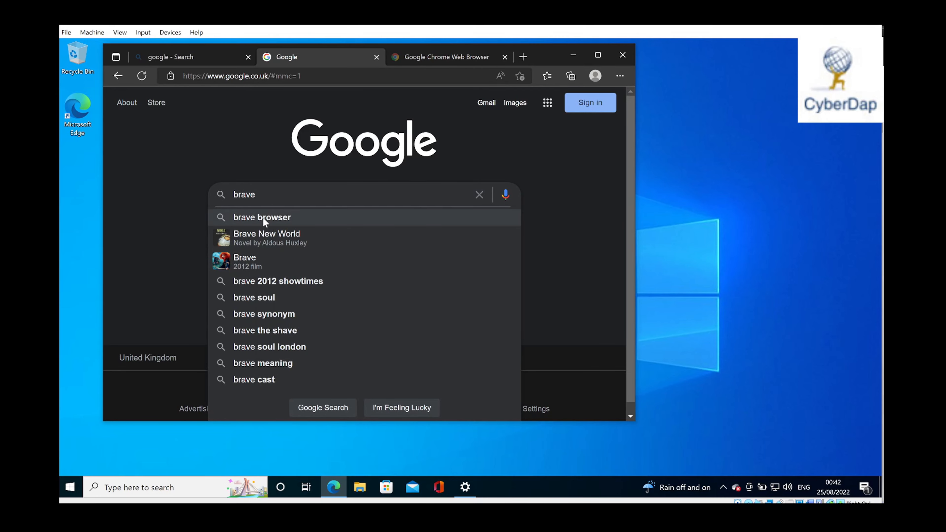
{"action": "left_click", "coordinate": [262, 217]}
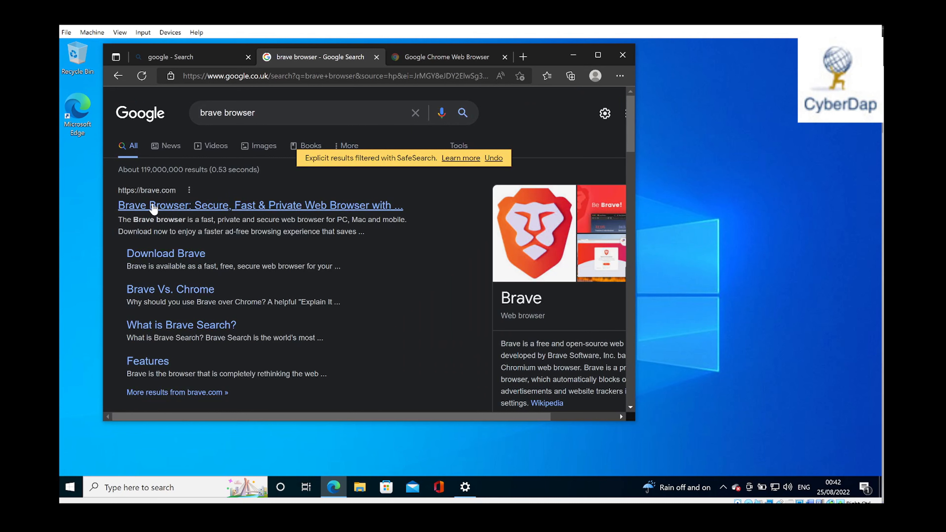
{"action": "left_click", "coordinate": [261, 205]}
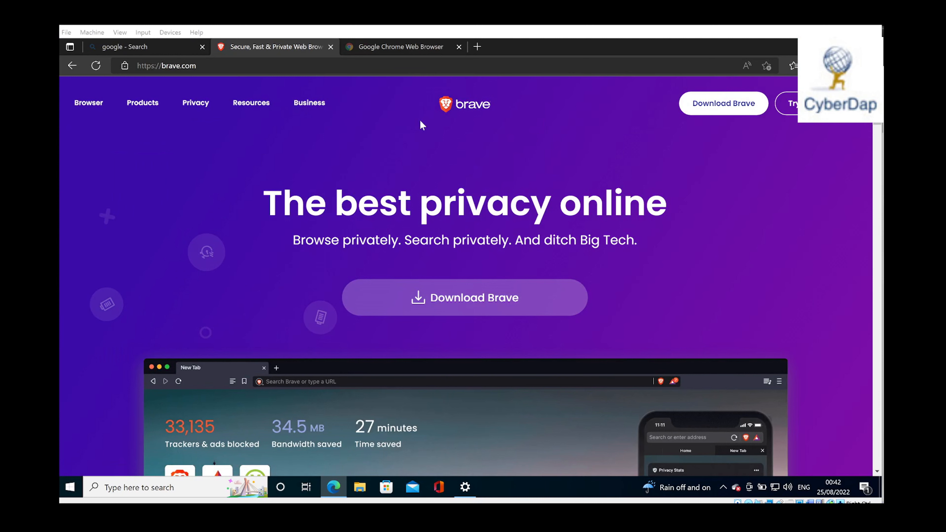
{"action": "mouse_move", "coordinate": [466, 115]}
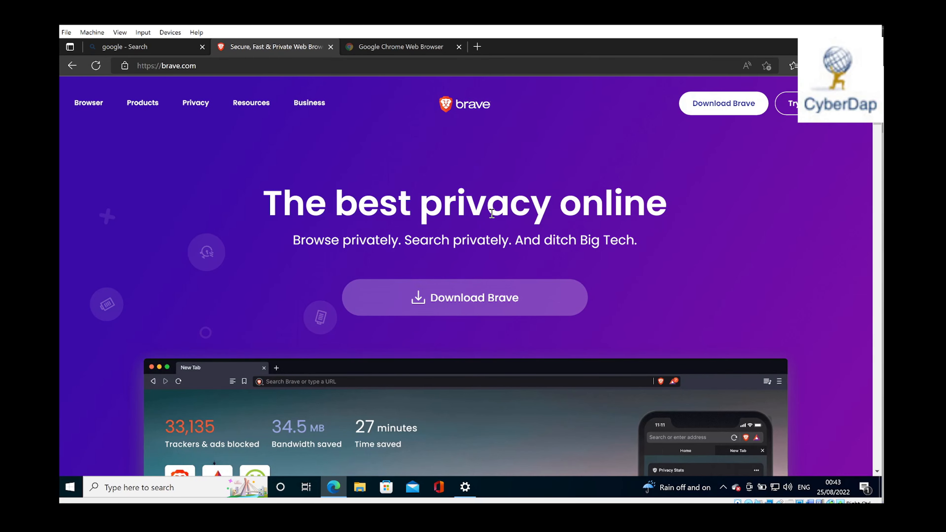
Scroll the homepage to the Brave vs. Firefox, Safari and Chrome privacy table.
{"action": "scroll", "scroll_direction": "down", "scroll_amount": 3}
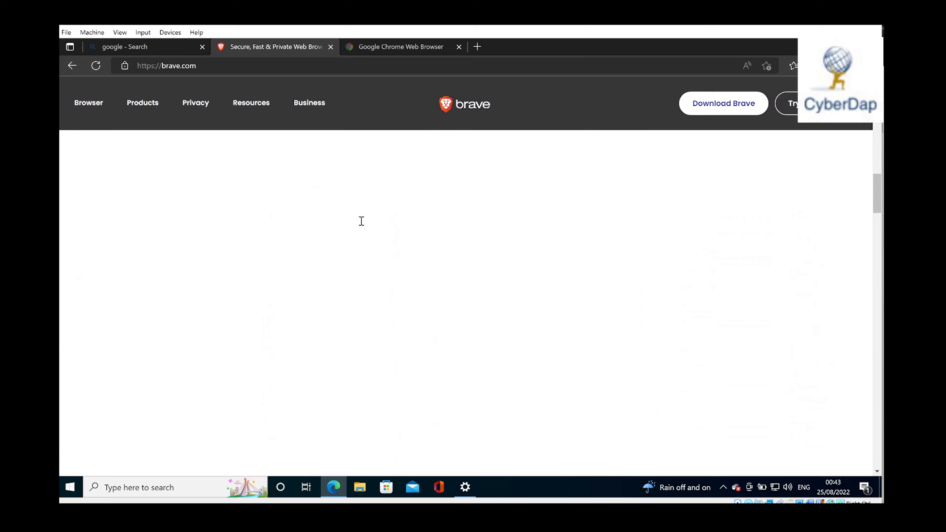
{"action": "scroll", "scroll_direction": "down", "scroll_amount": 3}
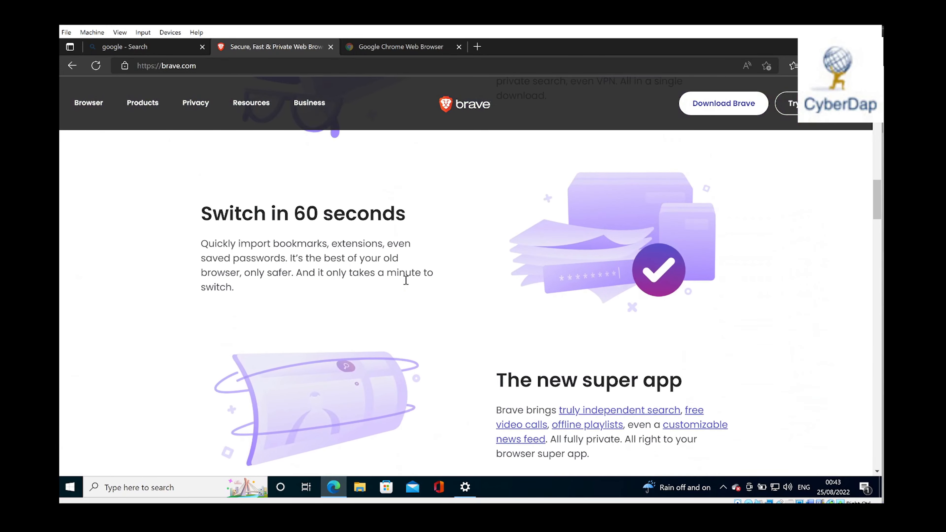
{"action": "scroll", "scroll_direction": "down", "scroll_amount": 3}
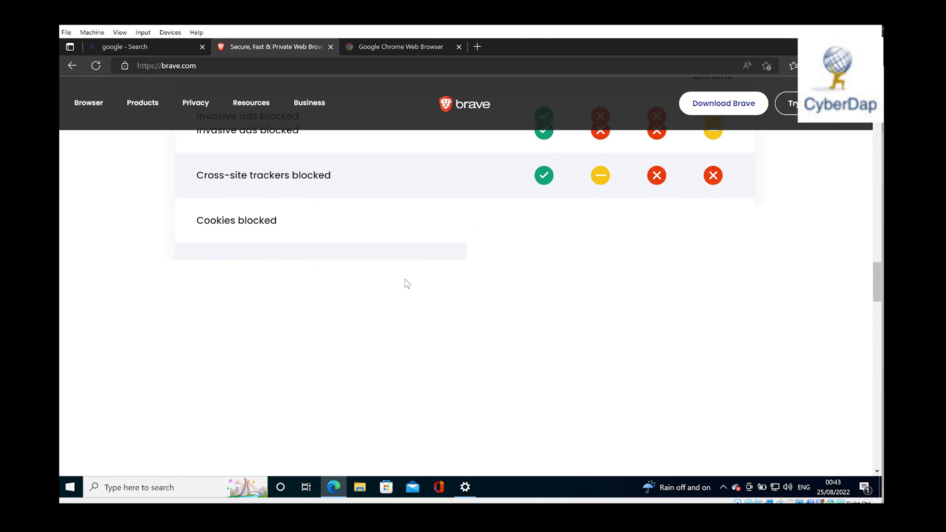
{"action": "scroll", "scroll_direction": "up", "scroll_amount": 3}
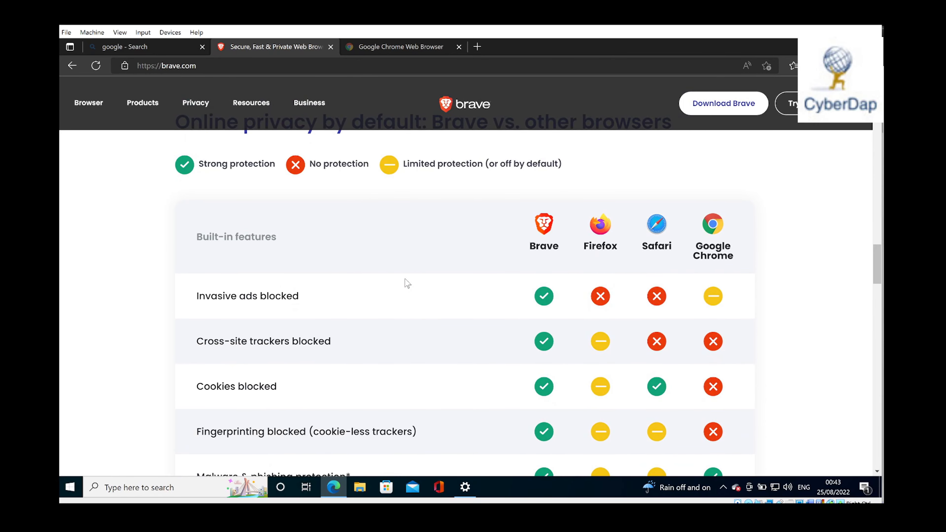
{"action": "scroll", "scroll_direction": "up", "scroll_amount": 3}
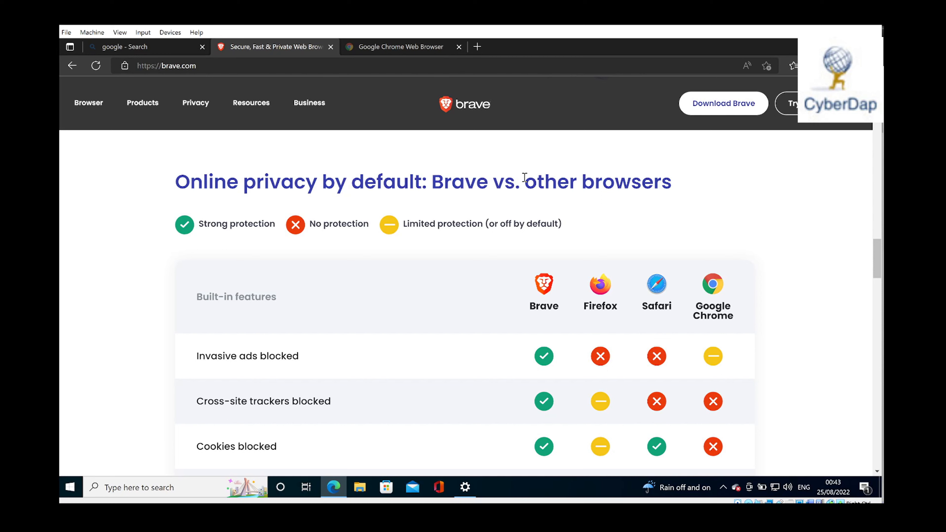
{"action": "mouse_move", "coordinate": [453, 282]}
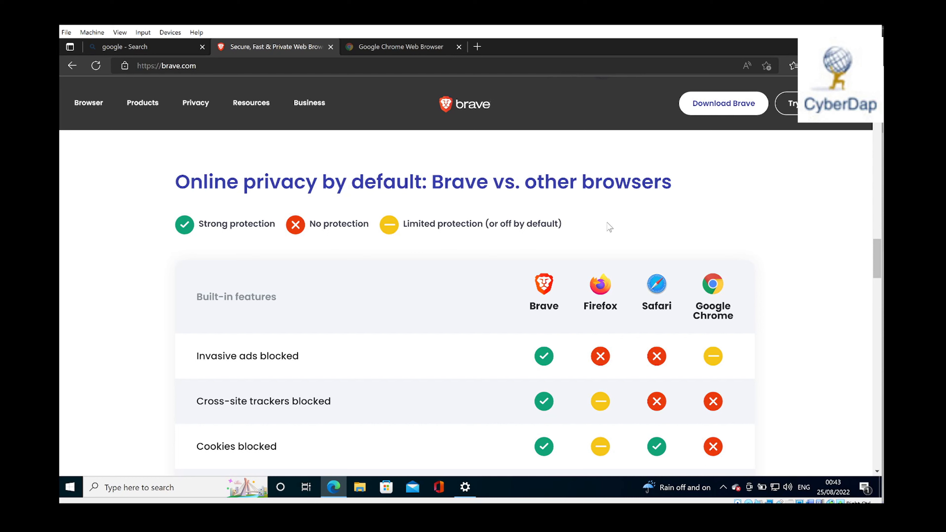
{"action": "mouse_move", "coordinate": [563, 291]}
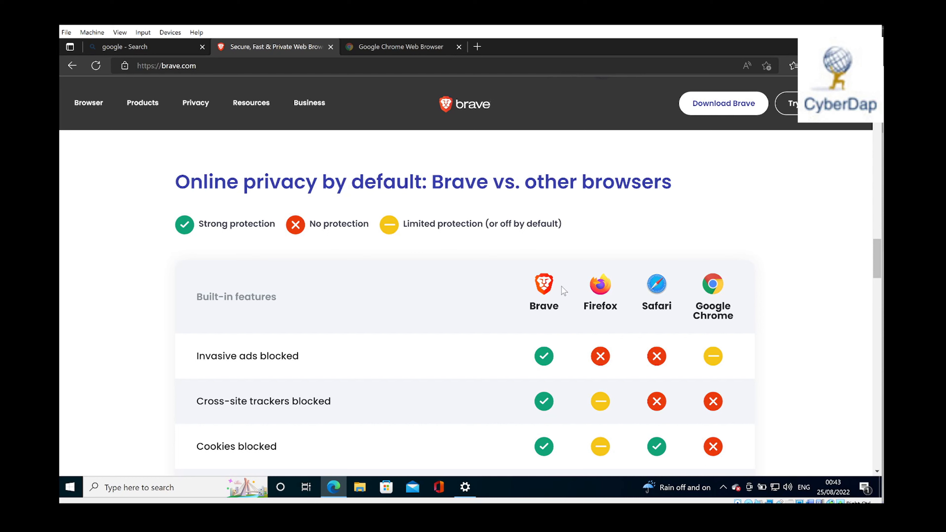
{"action": "mouse_move", "coordinate": [596, 318]}
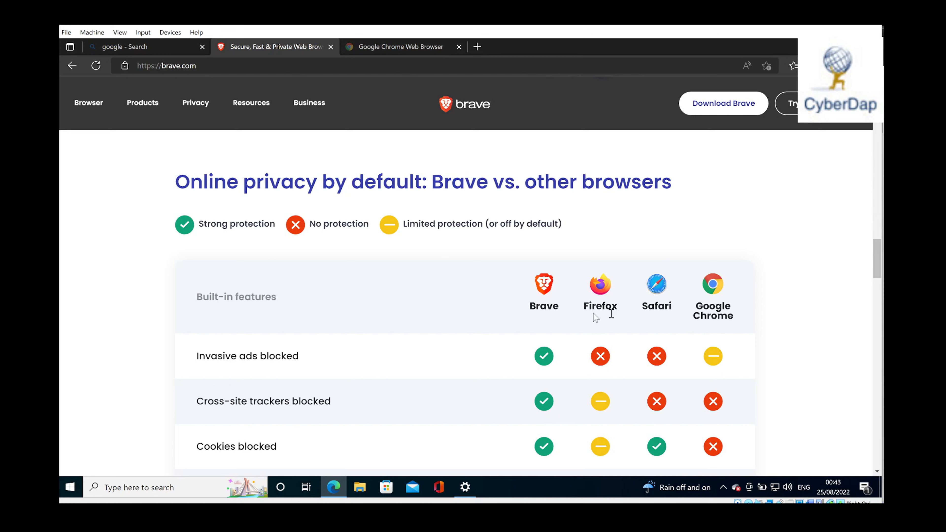
{"action": "mouse_move", "coordinate": [591, 285]}
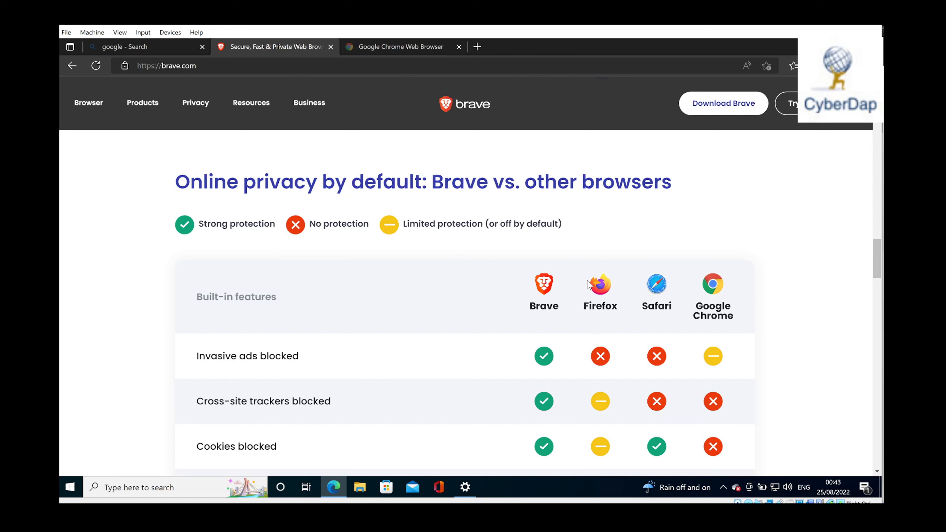
{"action": "mouse_move", "coordinate": [607, 298]}
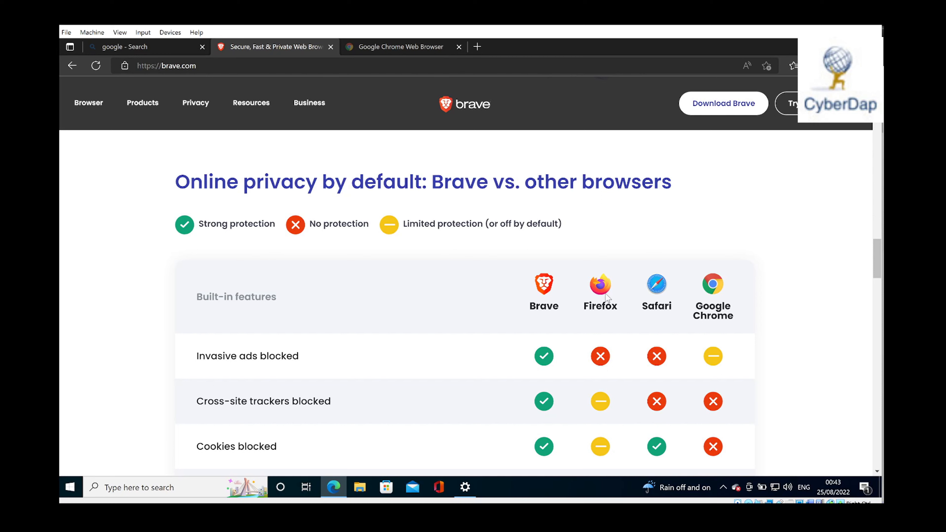
{"action": "mouse_move", "coordinate": [699, 339]}
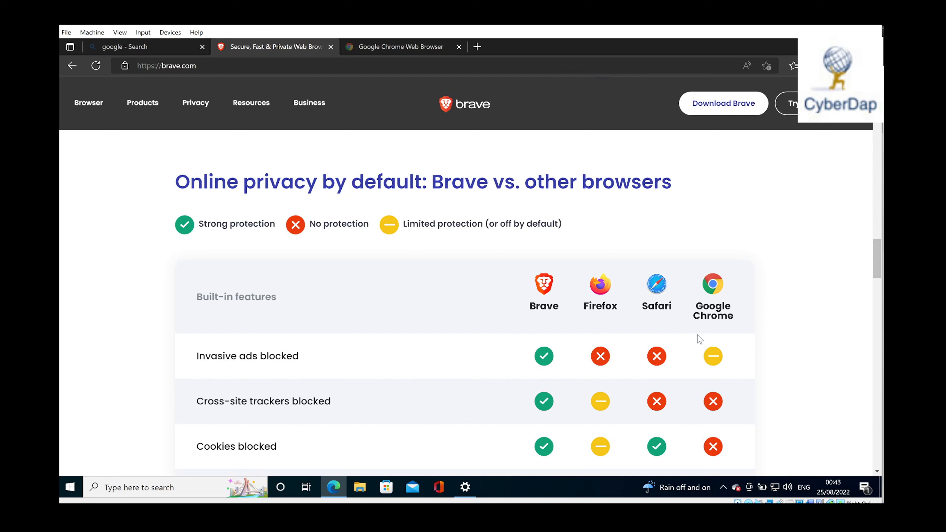
{"action": "mouse_move", "coordinate": [580, 277]}
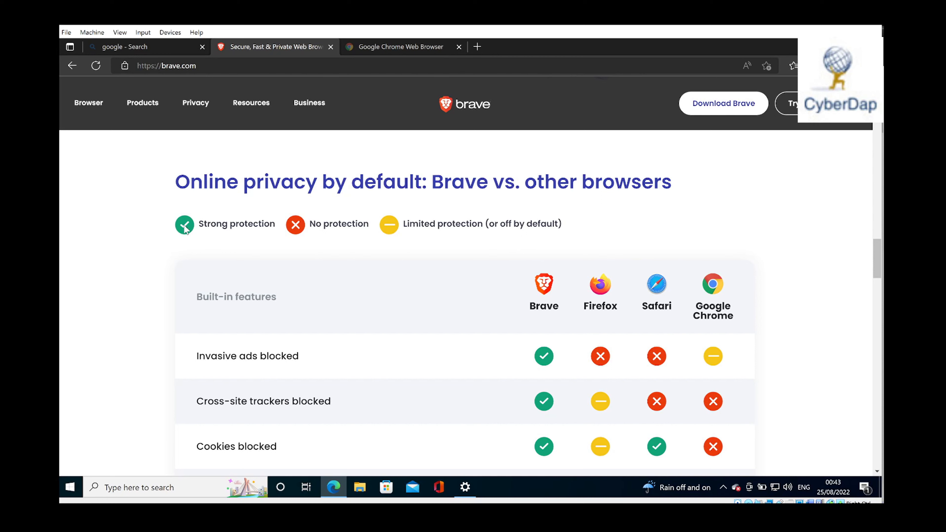
{"action": "mouse_move", "coordinate": [243, 223]}
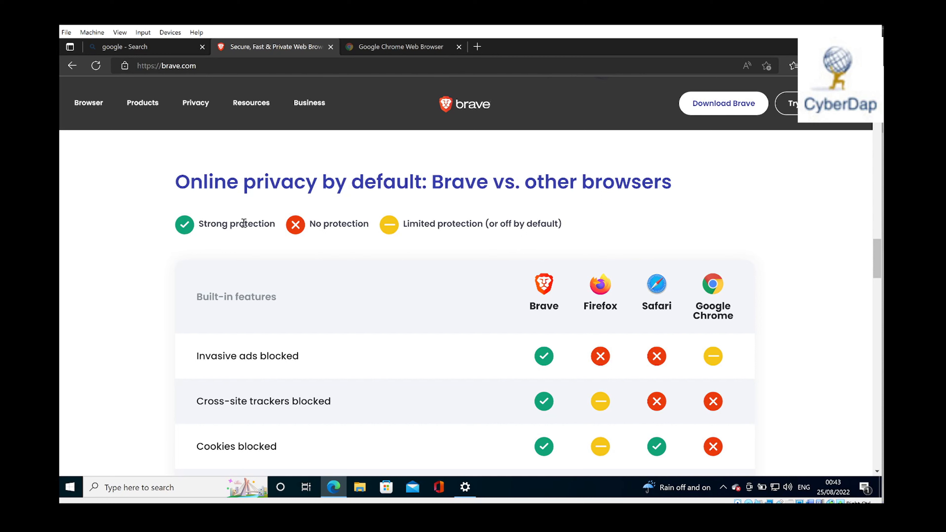
{"action": "mouse_move", "coordinate": [307, 229]}
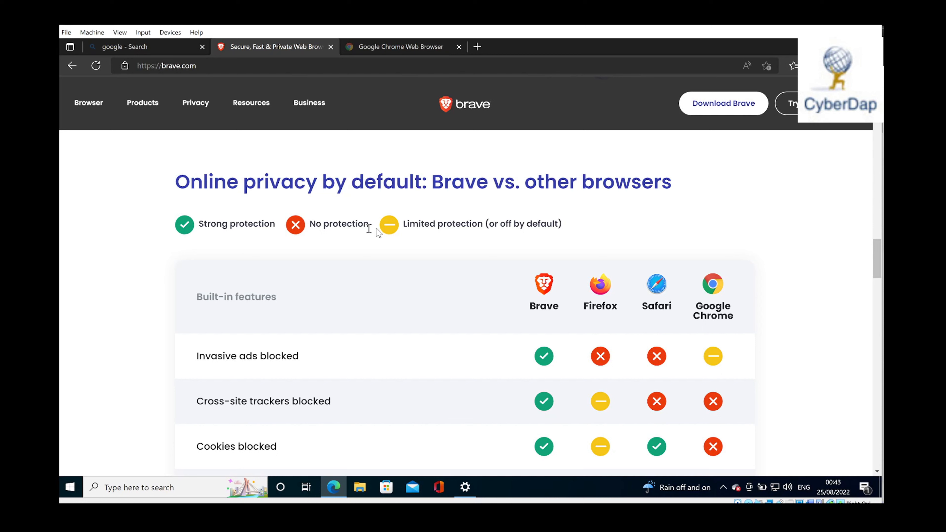
{"action": "mouse_move", "coordinate": [397, 231]}
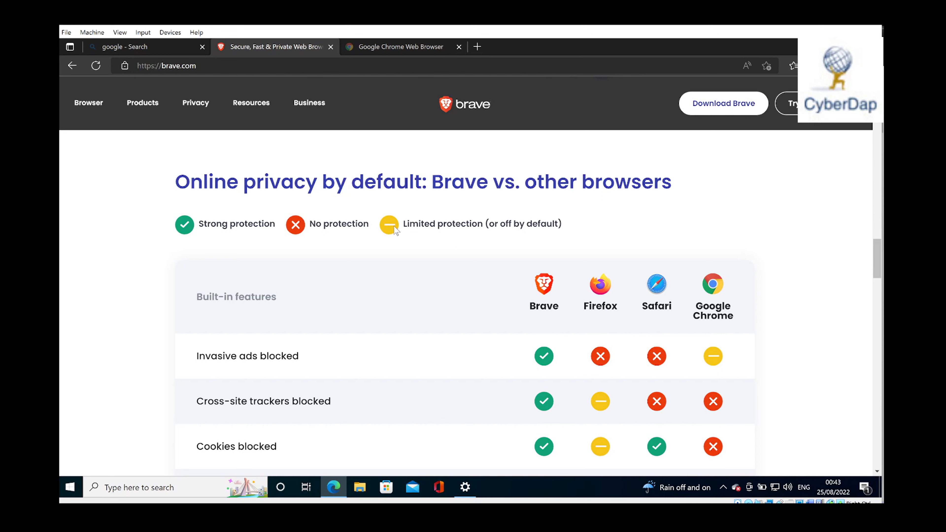
{"action": "mouse_move", "coordinate": [500, 218]}
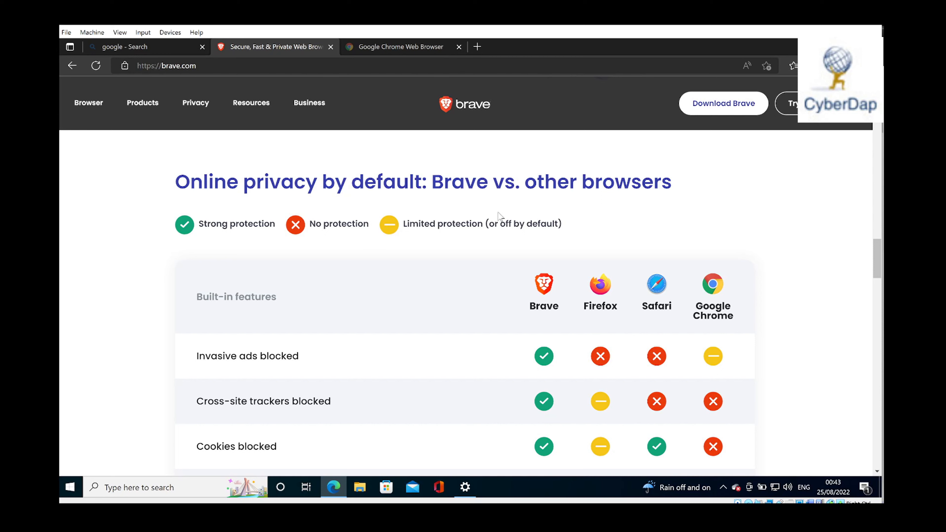
{"action": "mouse_move", "coordinate": [509, 243]}
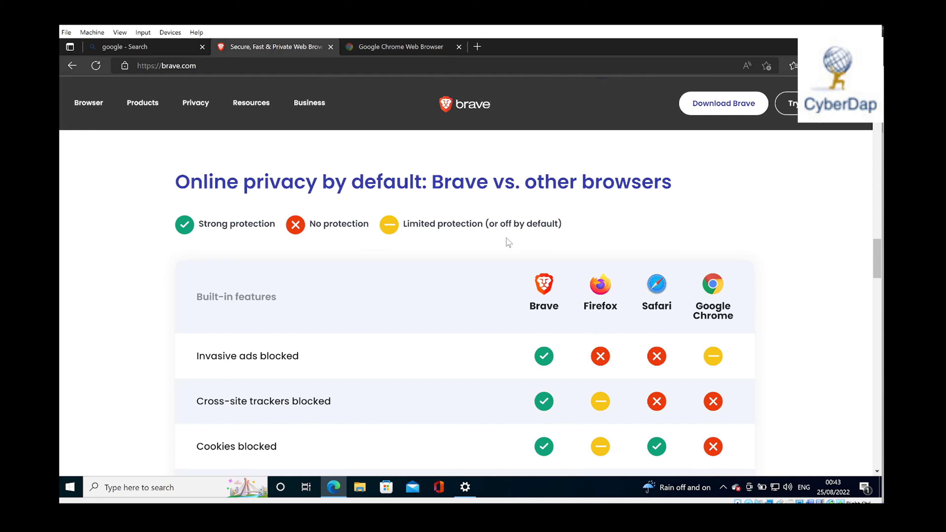
{"action": "mouse_move", "coordinate": [594, 218]}
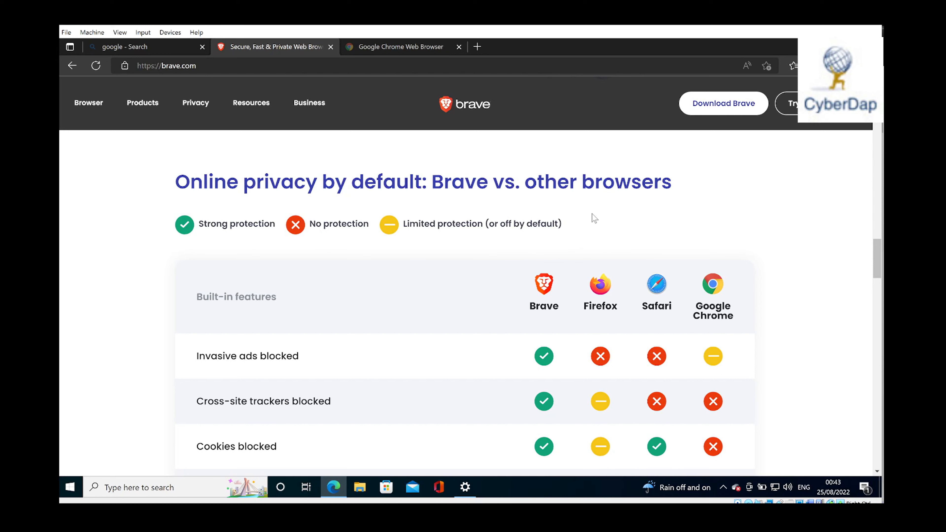
{"action": "mouse_move", "coordinate": [513, 225]}
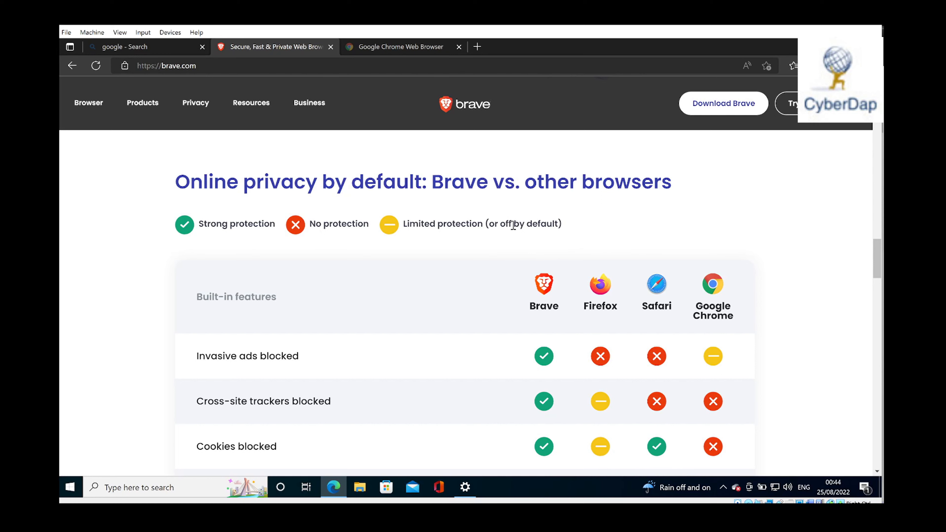
{"action": "mouse_move", "coordinate": [636, 234]}
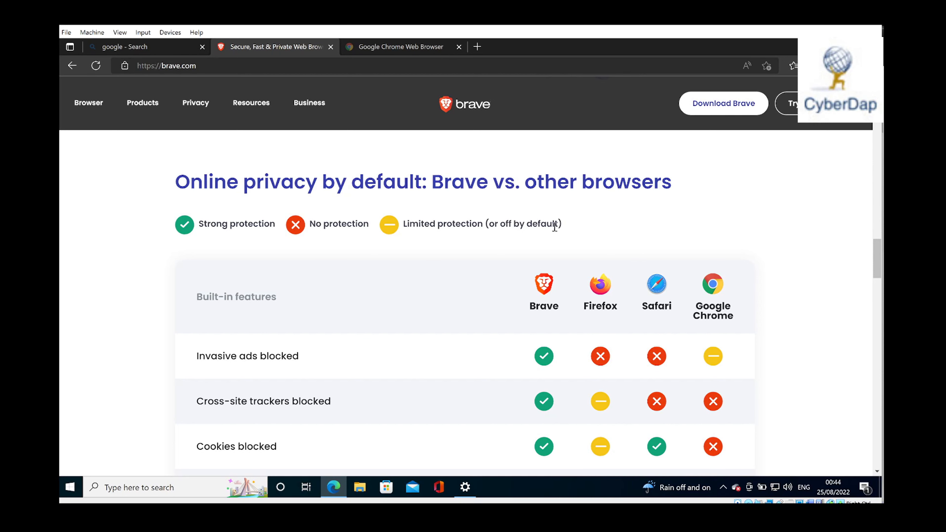
{"action": "mouse_move", "coordinate": [633, 248]}
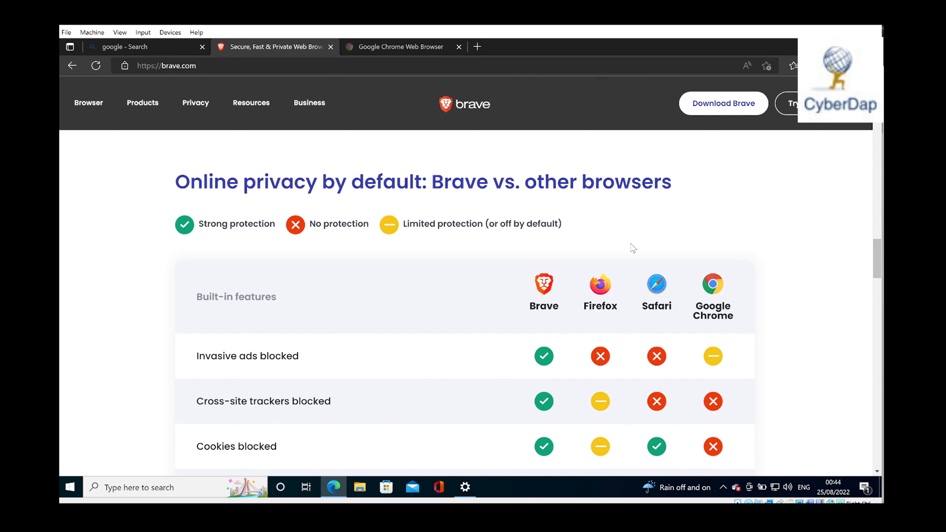
{"action": "scroll", "scroll_direction": "down", "scroll_amount": 3}
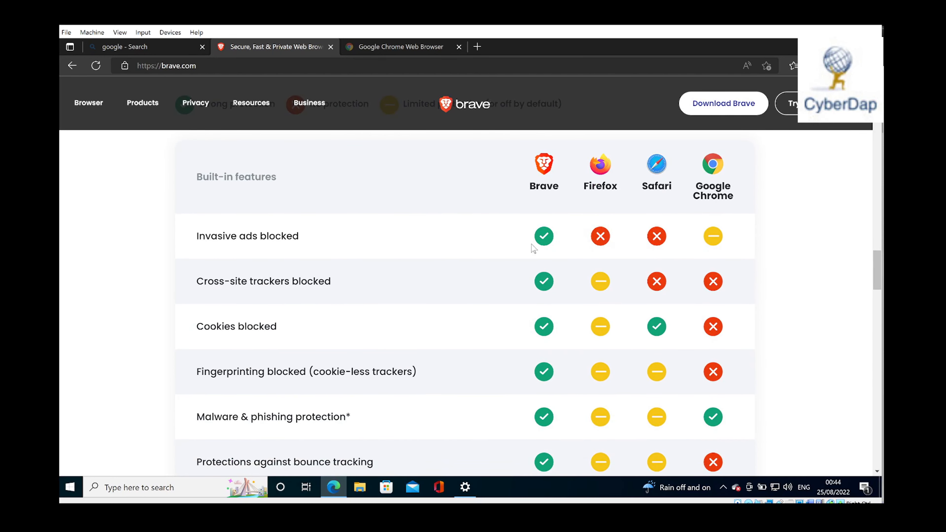
{"action": "scroll", "scroll_direction": "down", "scroll_amount": 3}
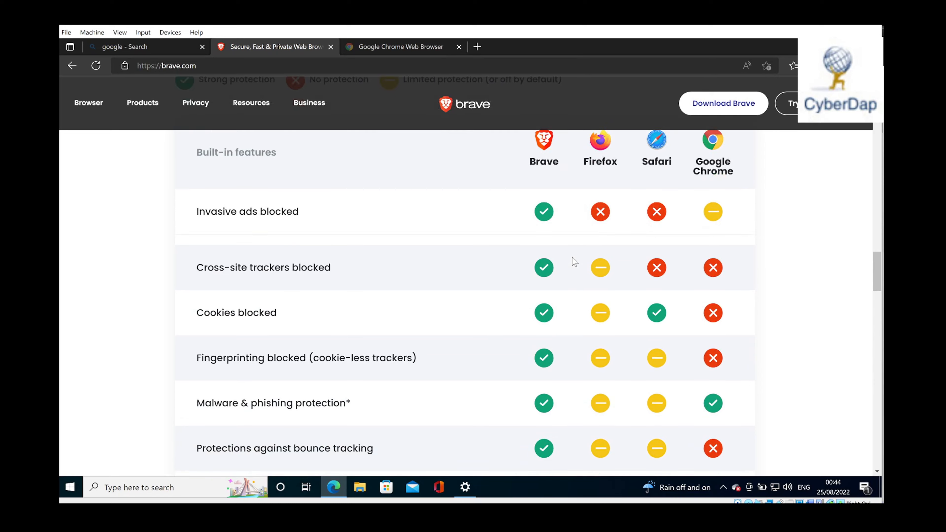
{"action": "scroll", "scroll_direction": "down", "scroll_amount": 3}
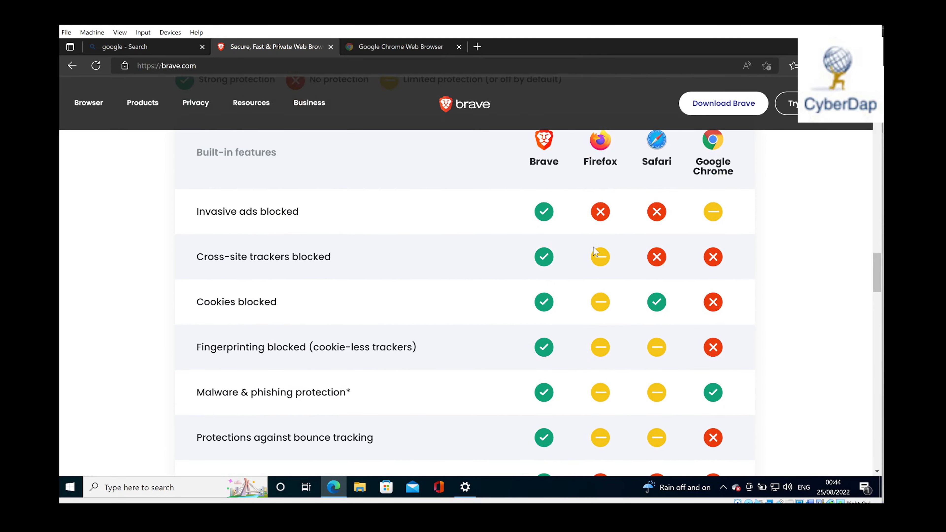
{"action": "scroll", "scroll_direction": "up", "scroll_amount": 3}
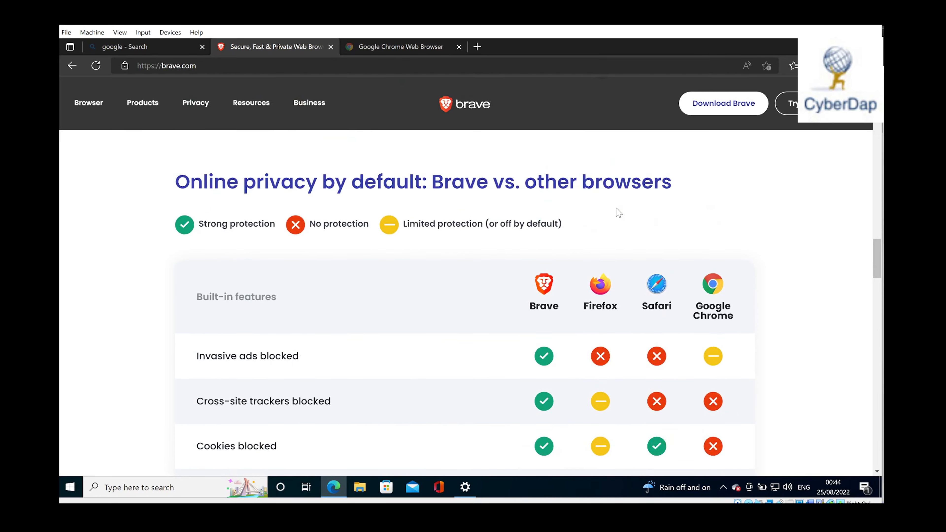
{"action": "scroll", "scroll_direction": "down", "scroll_amount": 3}
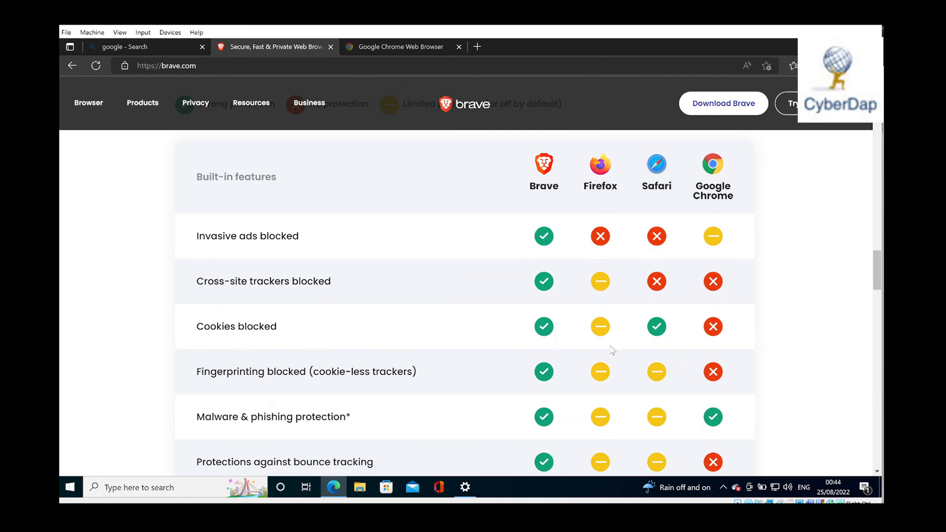
{"action": "scroll", "scroll_direction": "down", "scroll_amount": 3}
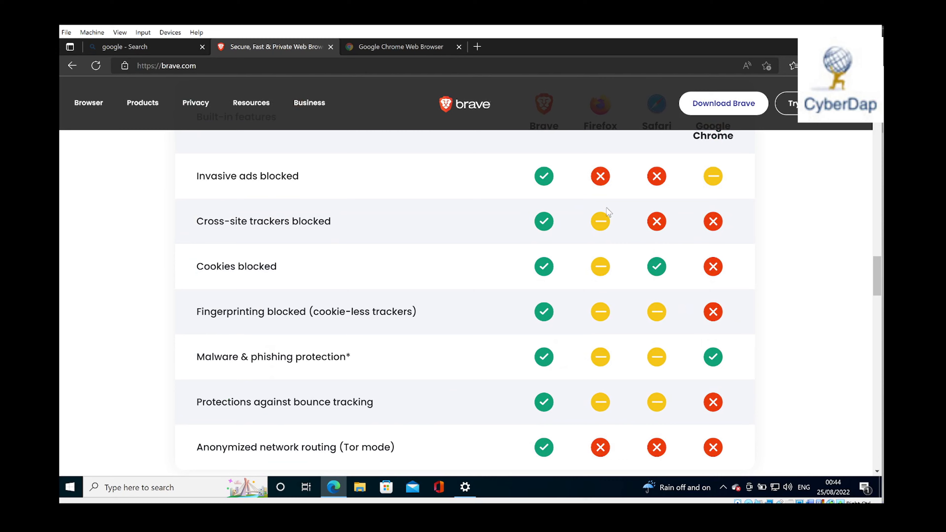
{"action": "scroll", "scroll_direction": "up", "scroll_amount": 3}
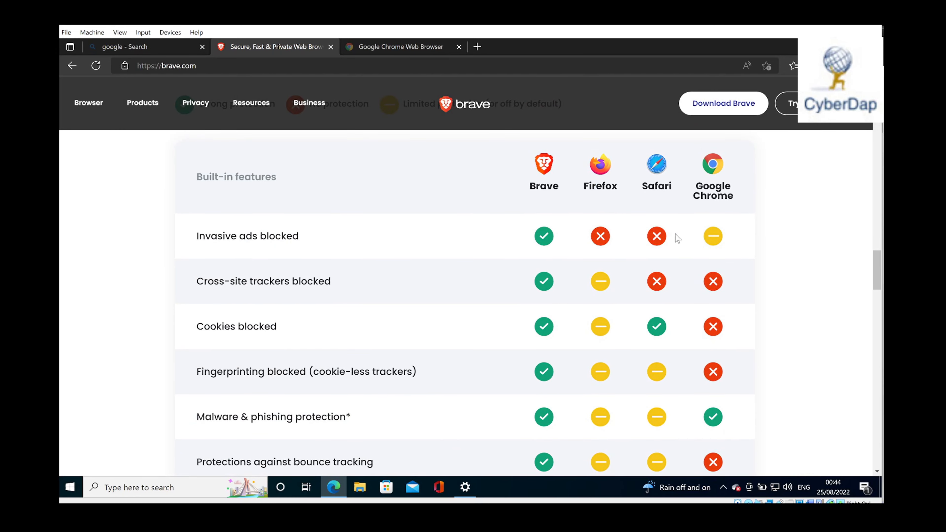
{"action": "scroll", "scroll_direction": "down", "scroll_amount": 3}
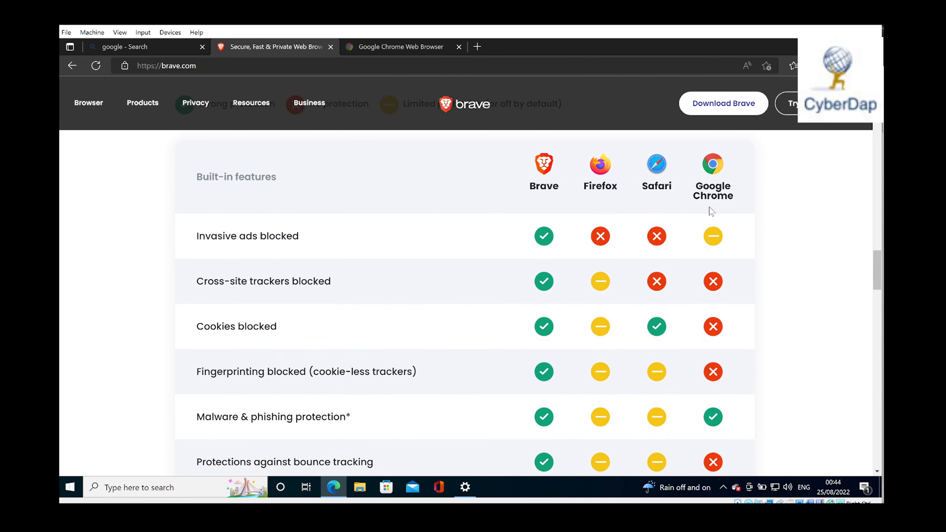
{"action": "scroll", "scroll_direction": "down", "scroll_amount": 3}
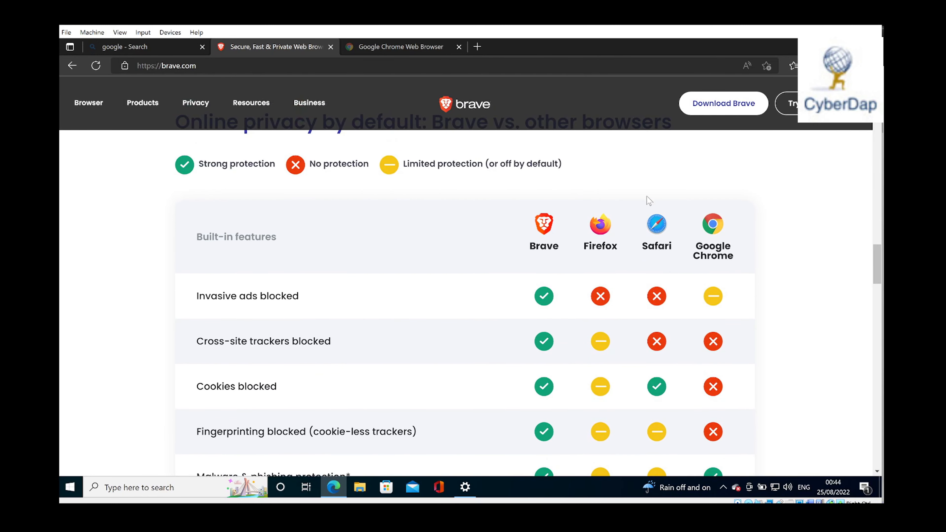
{"action": "mouse_move", "coordinate": [208, 296]}
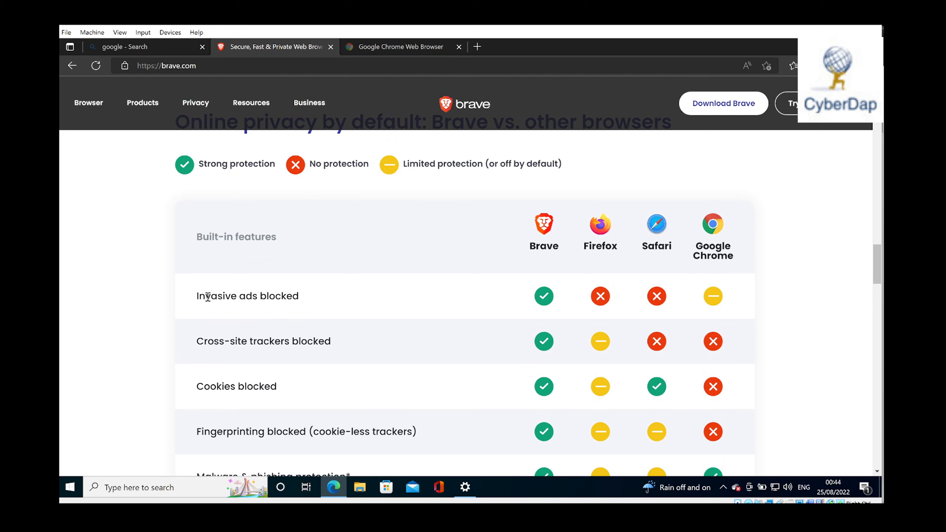
{"action": "mouse_move", "coordinate": [254, 301]}
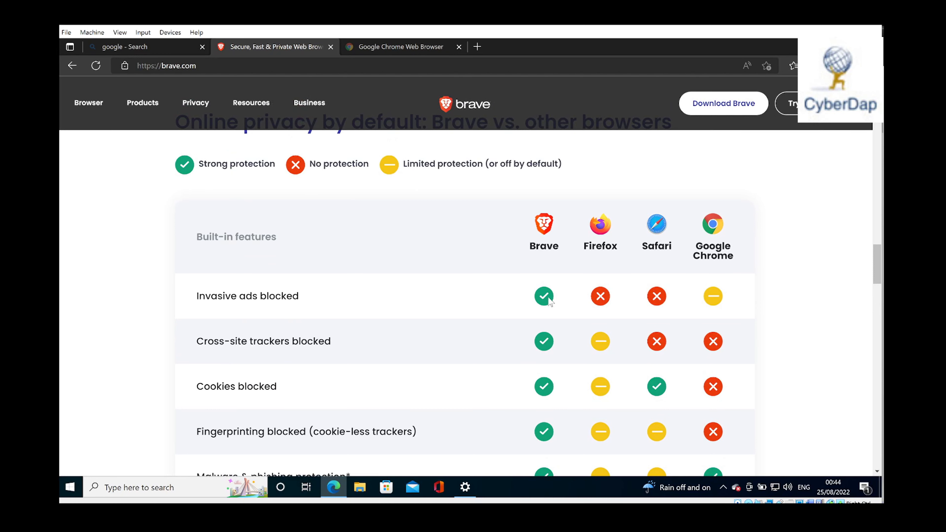
{"action": "mouse_move", "coordinate": [600, 302]}
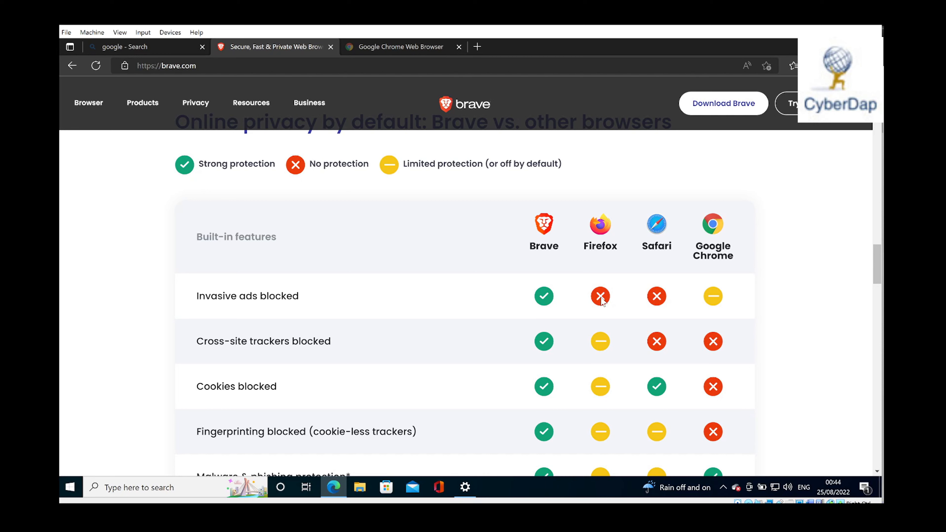
{"action": "mouse_move", "coordinate": [679, 304]}
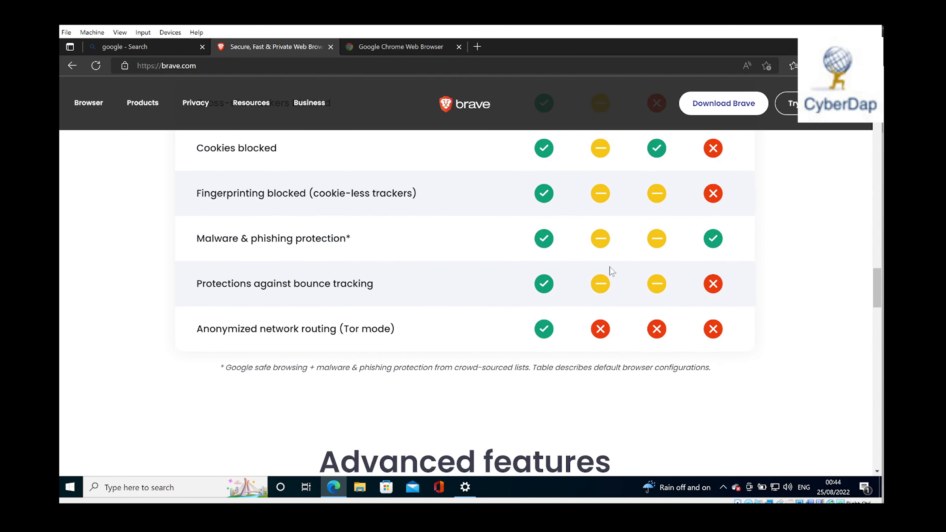
{"action": "scroll", "scroll_direction": "down", "scroll_amount": 3}
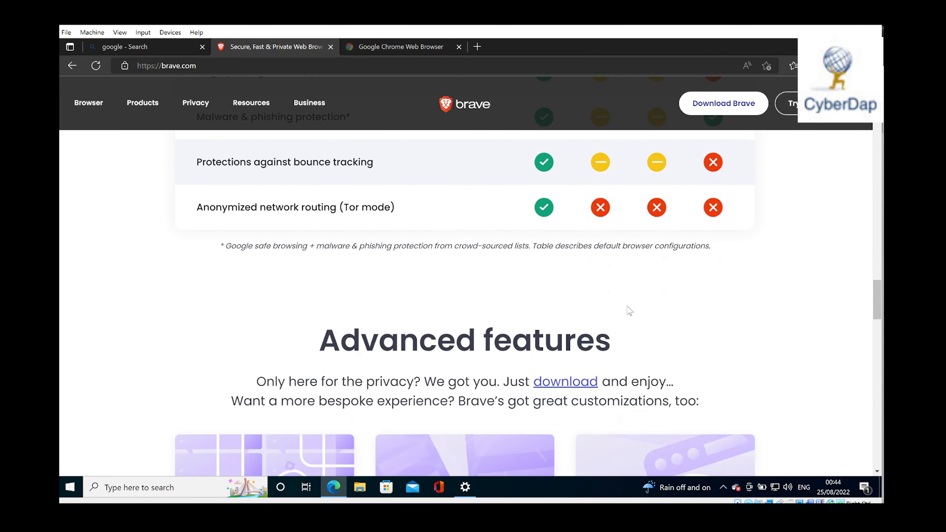
{"action": "scroll", "scroll_direction": "down", "scroll_amount": 3}
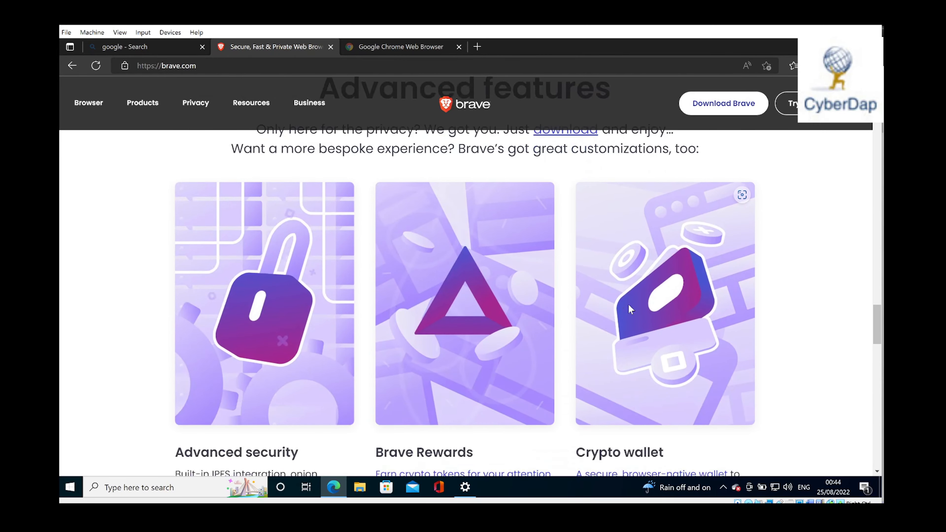
{"action": "scroll", "scroll_direction": "down", "scroll_amount": 3}
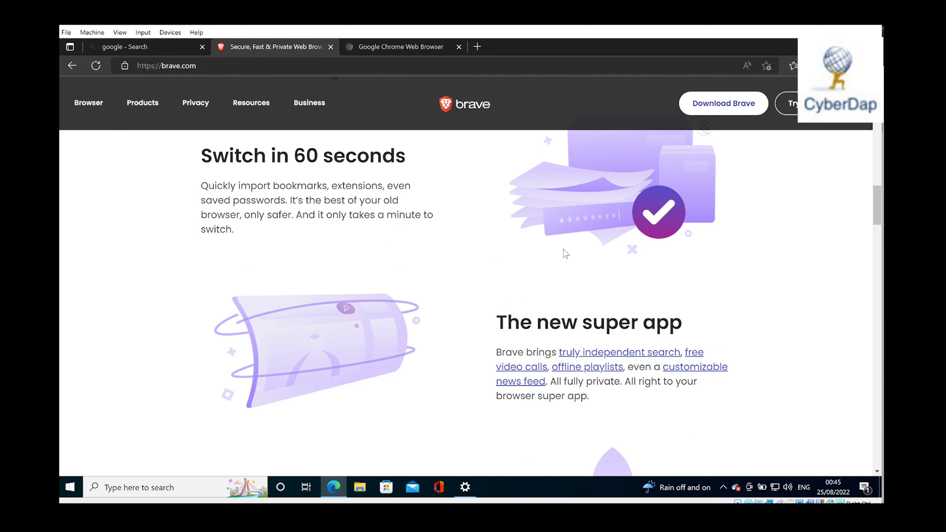
{"action": "mouse_move", "coordinate": [639, 235]}
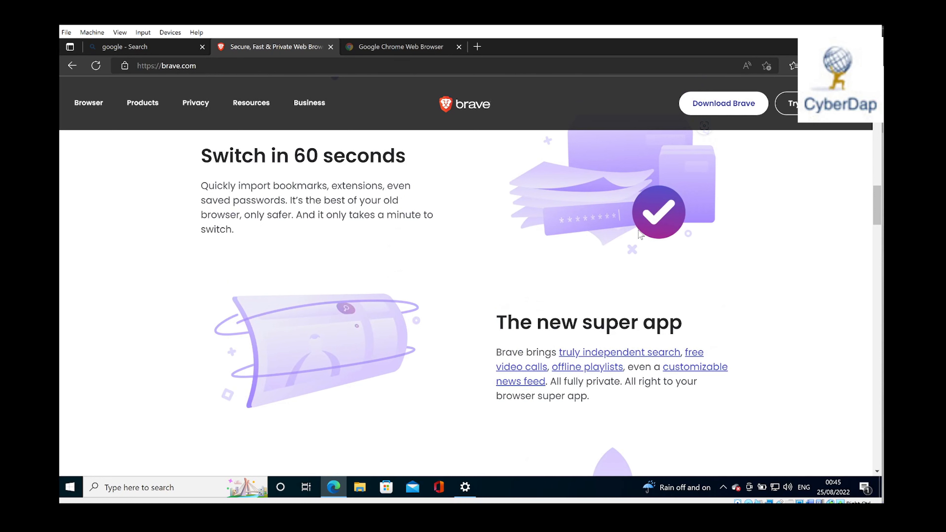
{"action": "mouse_move", "coordinate": [745, 251]}
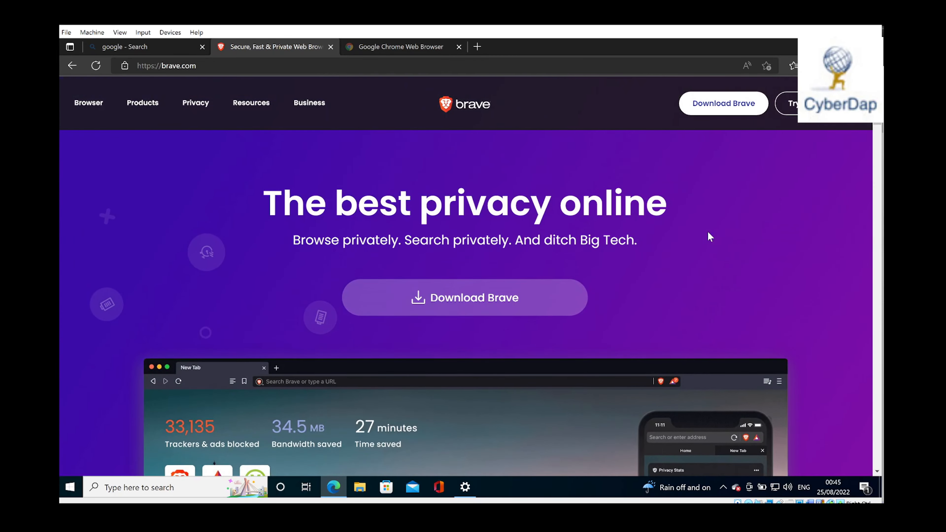
{"action": "scroll", "scroll_direction": "down", "scroll_amount": 3}
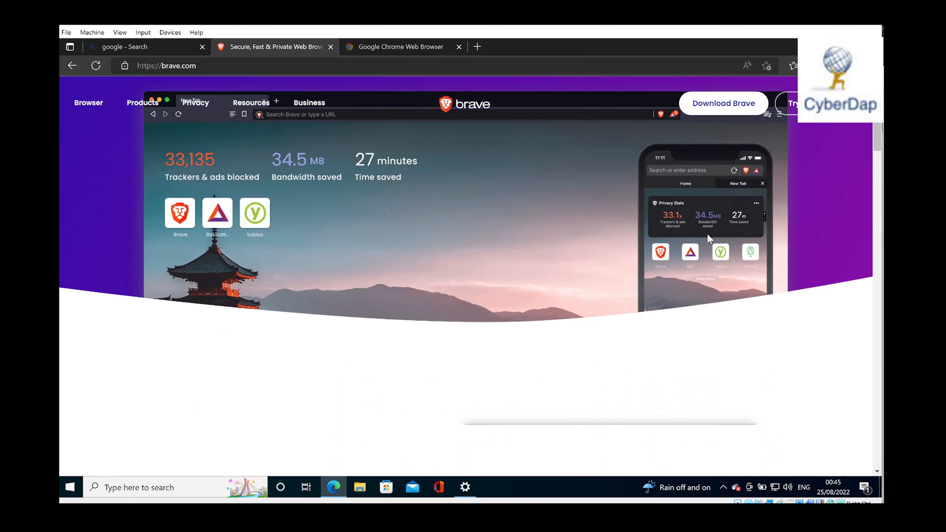
{"action": "scroll", "scroll_direction": "down", "scroll_amount": 3}
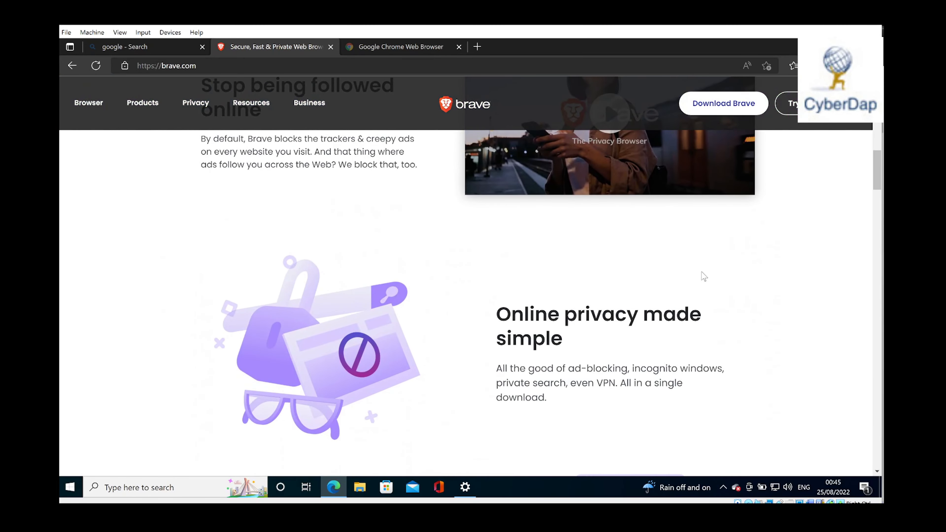
{"action": "scroll", "scroll_direction": "down", "scroll_amount": 3}
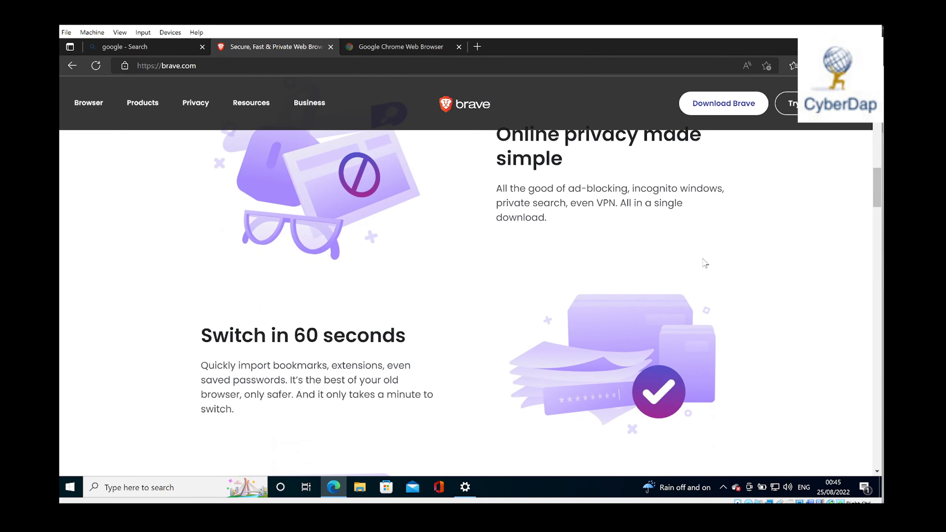
{"action": "scroll", "scroll_direction": "down", "scroll_amount": 3}
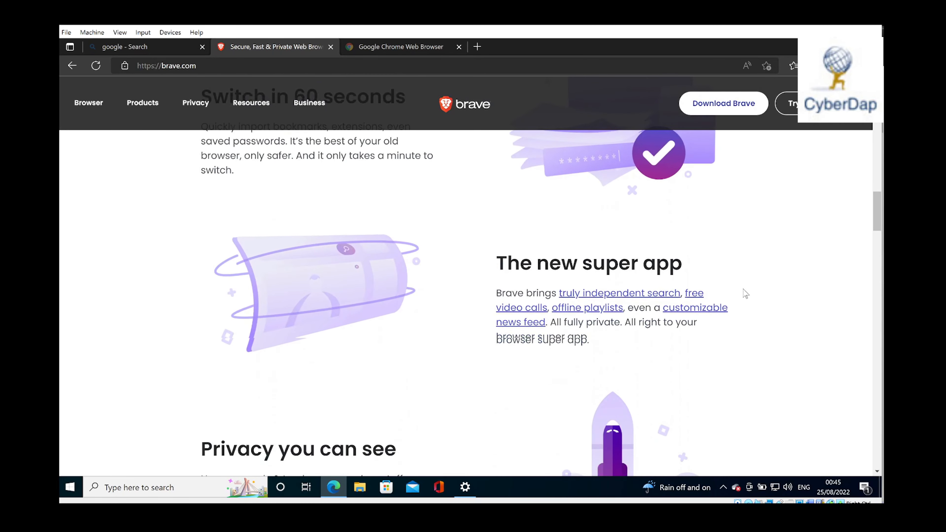
{"action": "scroll", "scroll_direction": "down", "scroll_amount": 3}
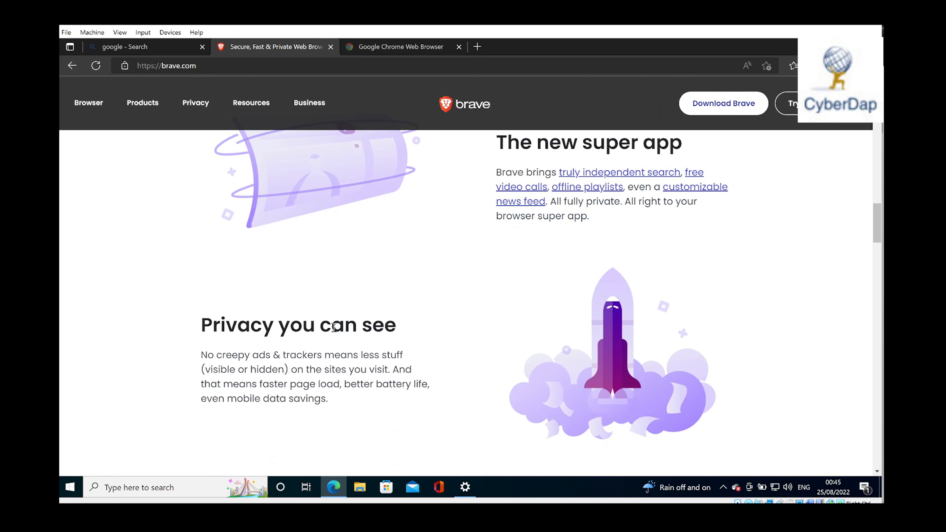
{"action": "mouse_move", "coordinate": [272, 356]}
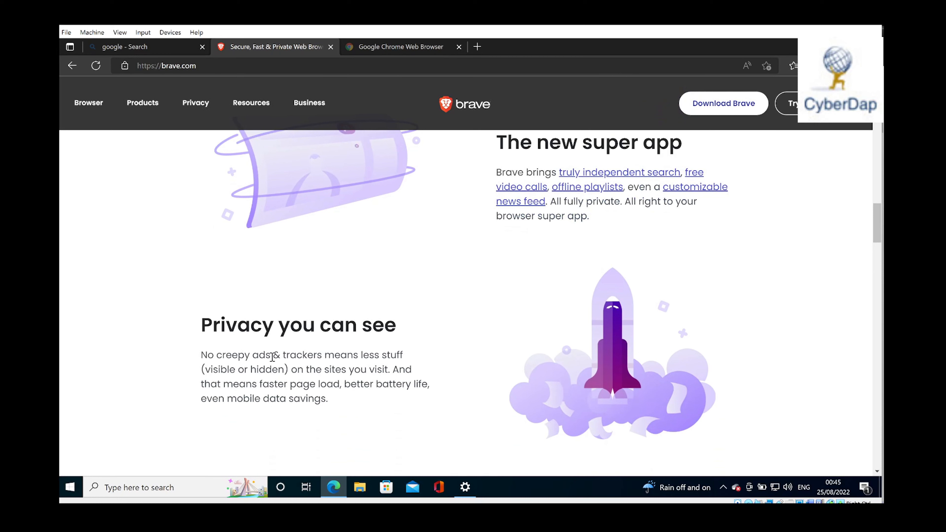
{"action": "mouse_move", "coordinate": [407, 359]}
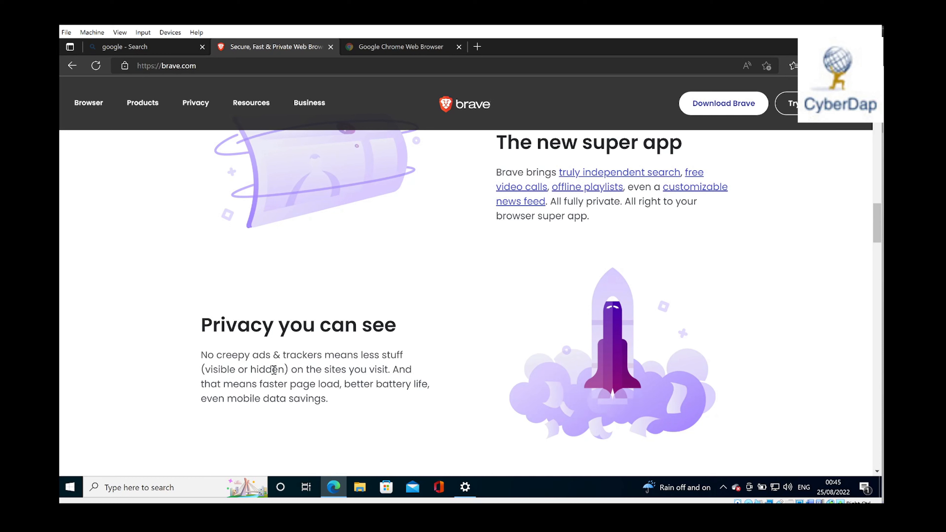
{"action": "mouse_move", "coordinate": [291, 369]}
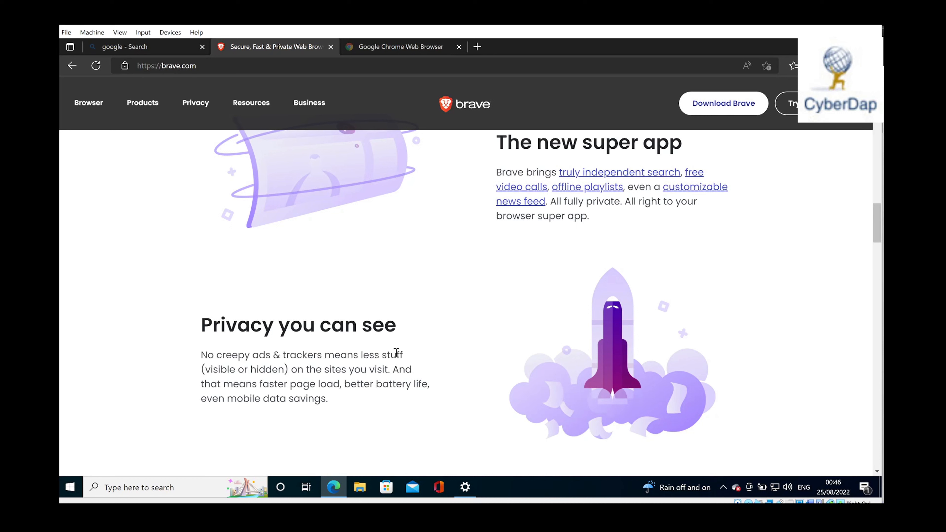
{"action": "mouse_move", "coordinate": [380, 328]}
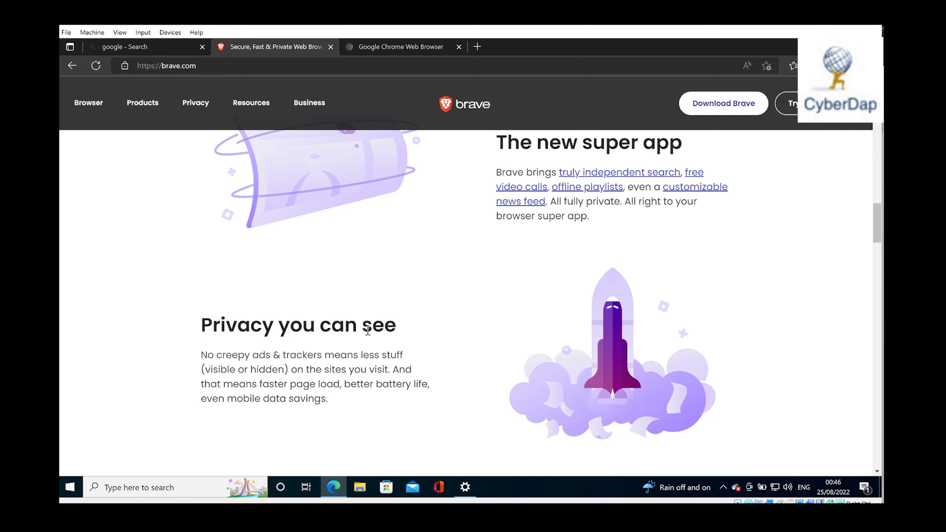
{"action": "mouse_move", "coordinate": [411, 301]}
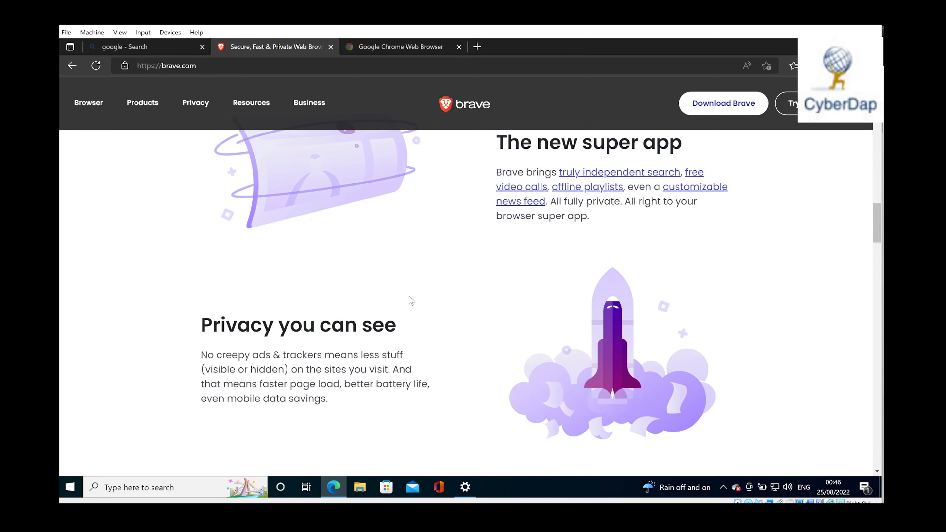
{"action": "scroll", "scroll_direction": "down", "scroll_amount": 3}
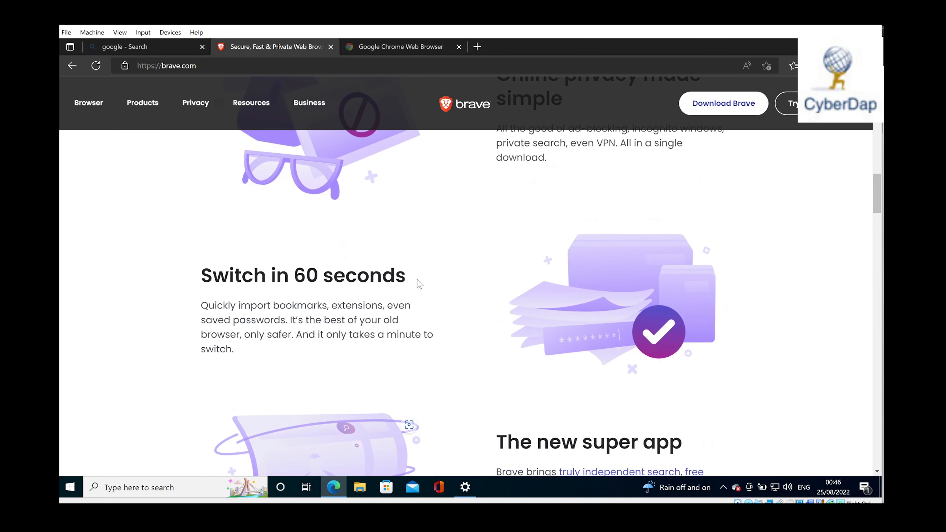
{"action": "scroll", "scroll_direction": "down", "scroll_amount": 3}
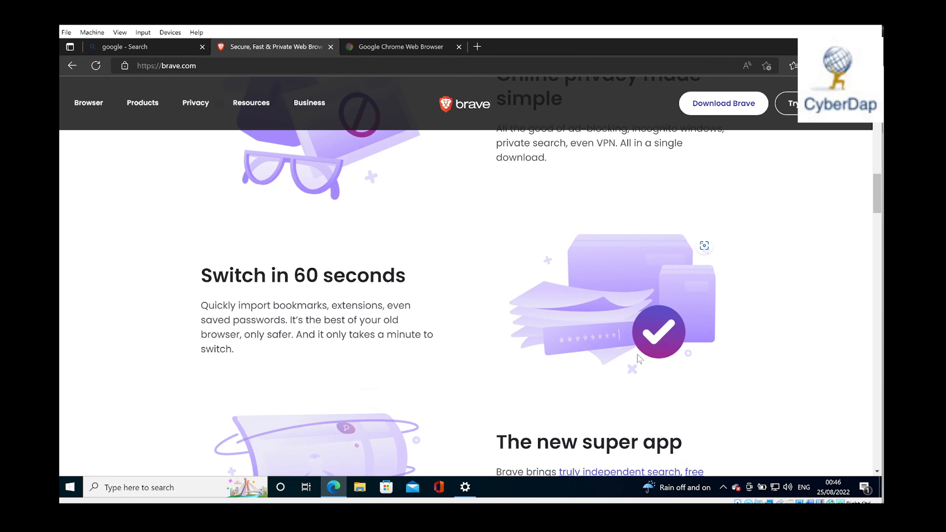
{"action": "scroll", "scroll_direction": "up", "scroll_amount": 3}
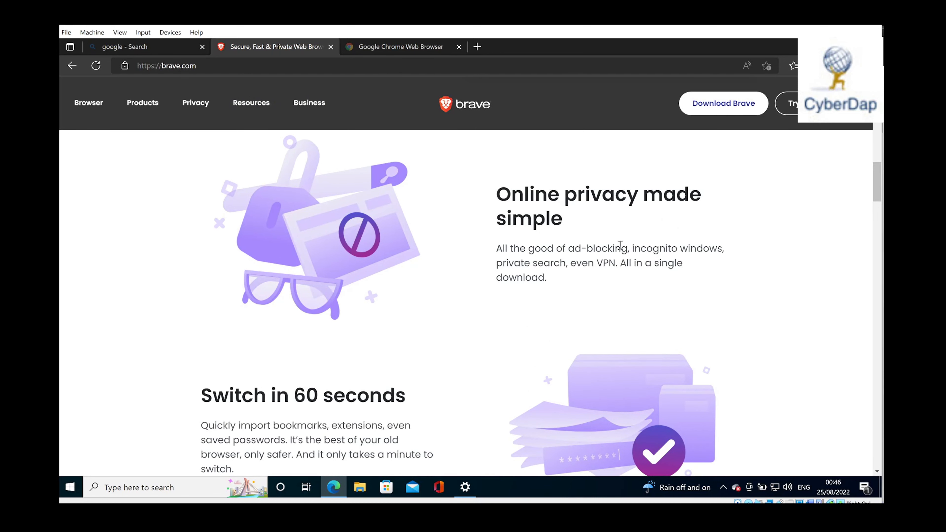
{"action": "scroll", "scroll_direction": "down", "scroll_amount": 3}
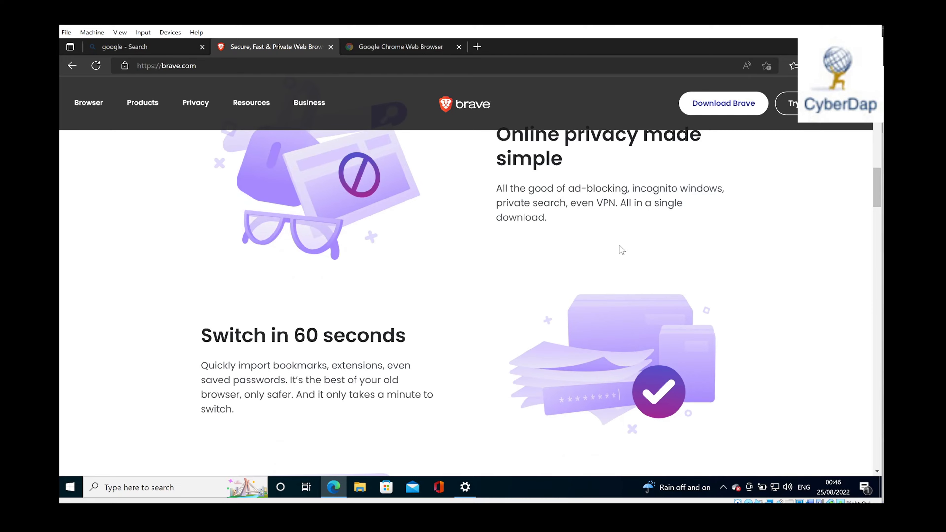
{"action": "scroll", "scroll_direction": "down", "scroll_amount": 3}
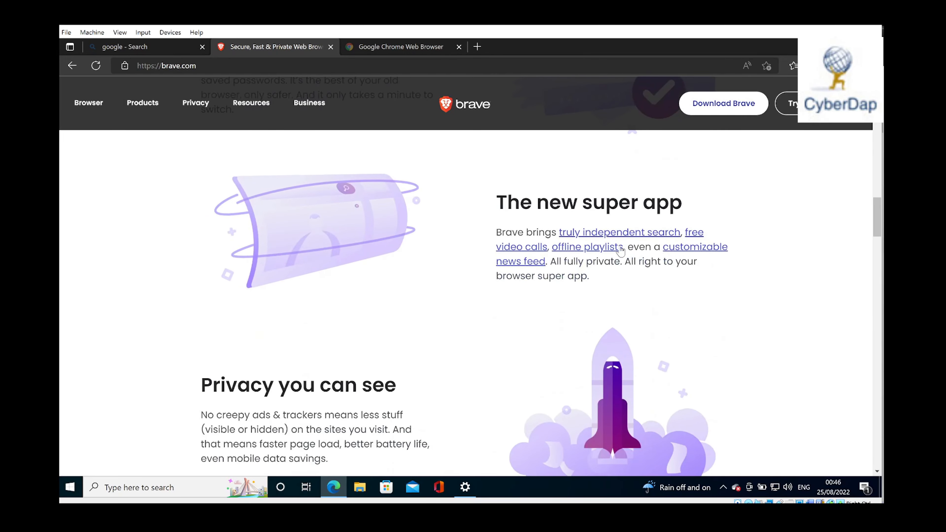
{"action": "scroll", "scroll_direction": "down", "scroll_amount": 3}
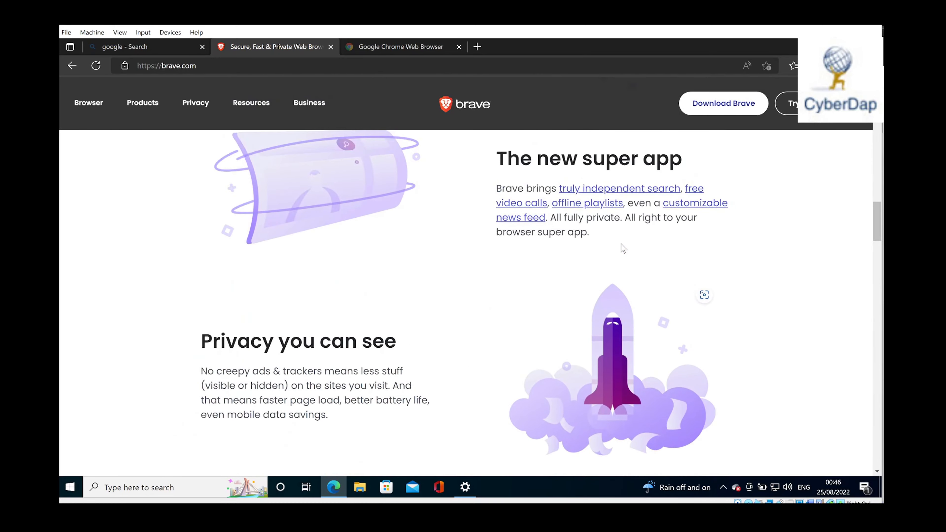
{"action": "scroll", "scroll_direction": "down", "scroll_amount": 3}
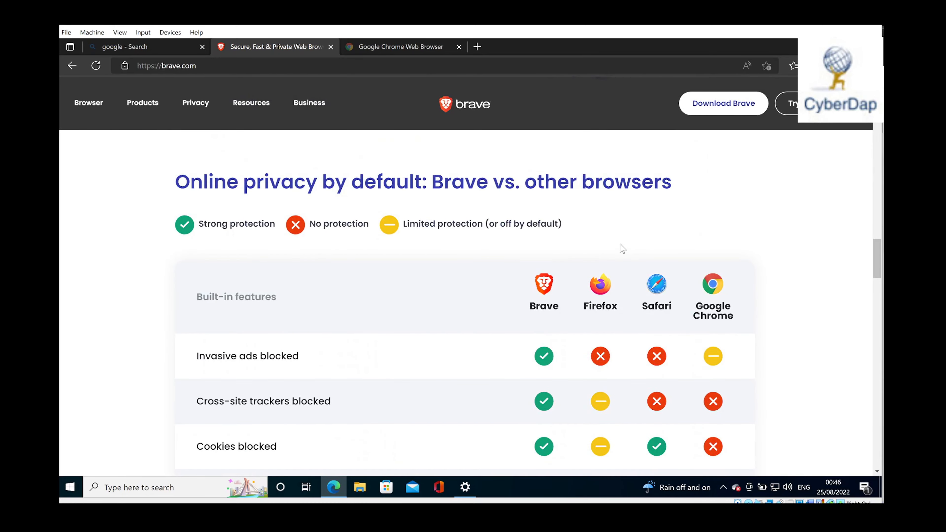
{"action": "scroll", "scroll_direction": "down", "scroll_amount": 3}
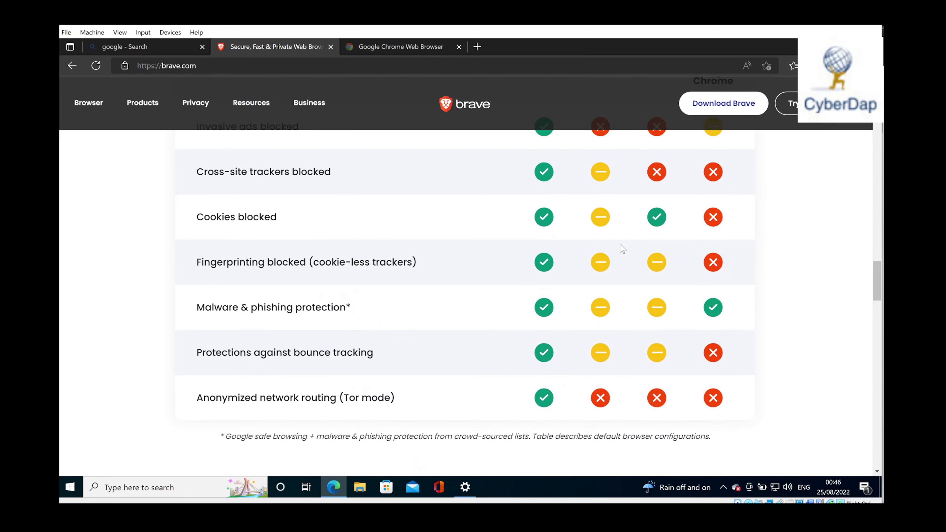
{"action": "scroll", "scroll_direction": "down", "scroll_amount": 3}
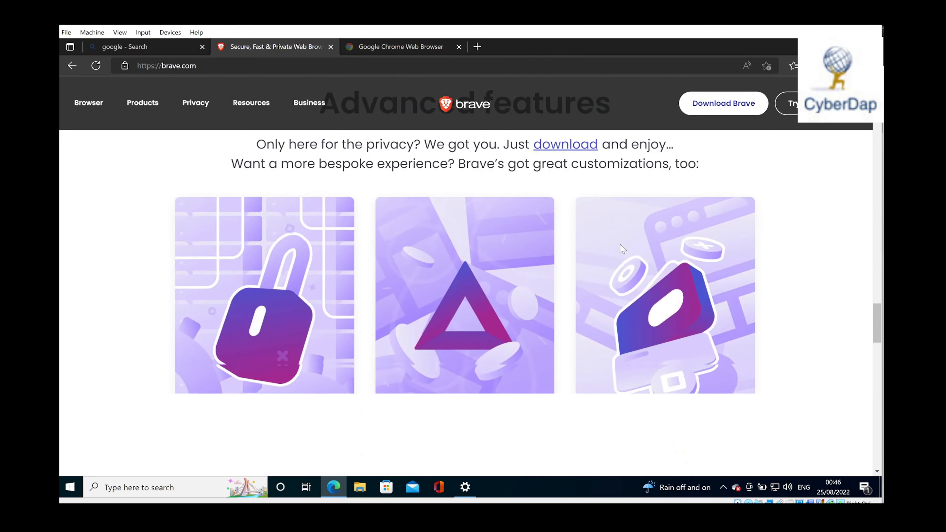
{"action": "scroll", "scroll_direction": "down", "scroll_amount": 3}
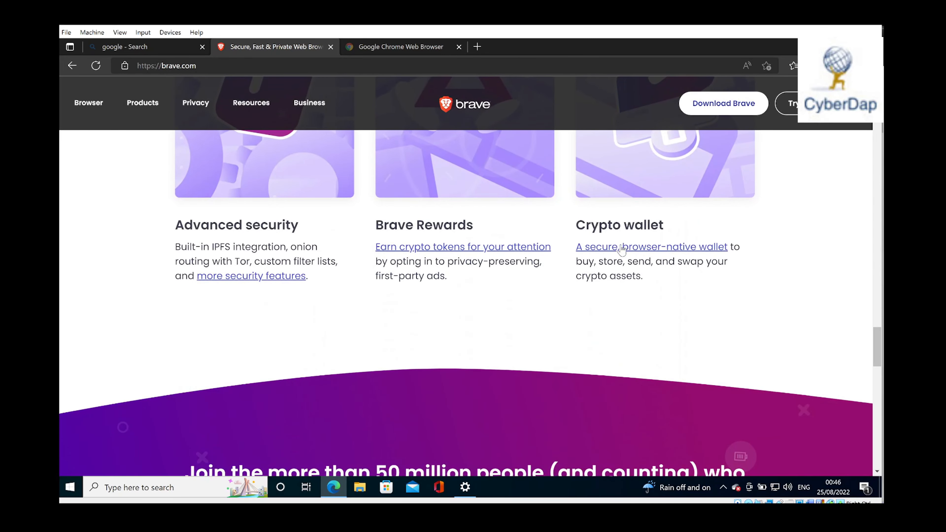
{"action": "scroll", "scroll_direction": "down", "scroll_amount": 3}
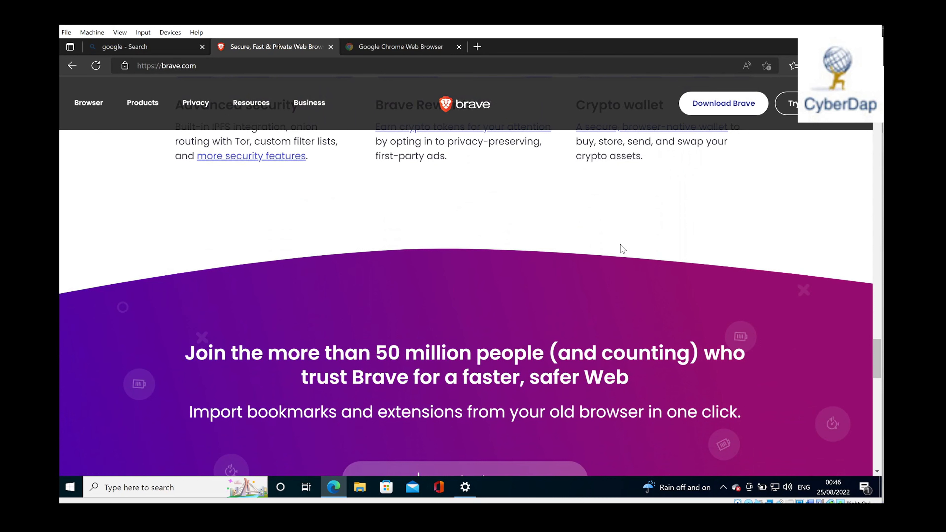
{"action": "scroll", "scroll_direction": "down", "scroll_amount": 3}
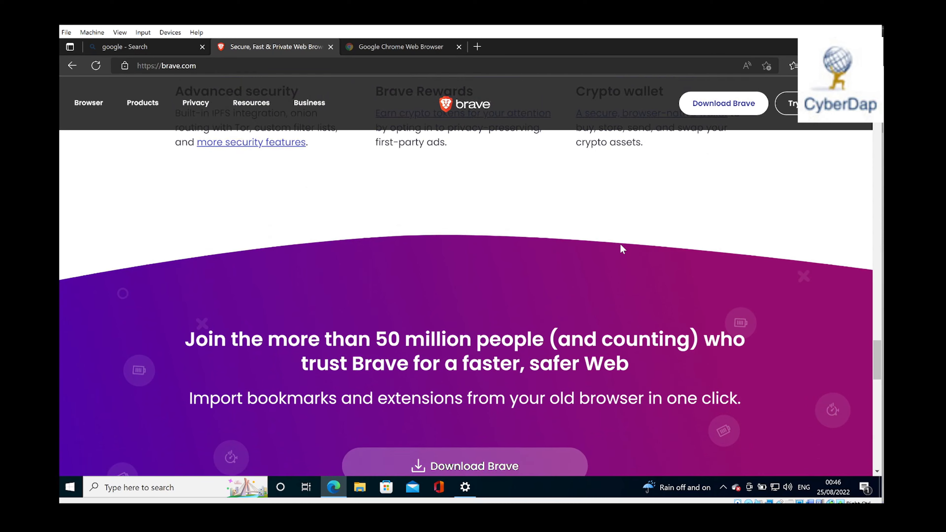
{"action": "scroll", "scroll_direction": "down", "scroll_amount": 3}
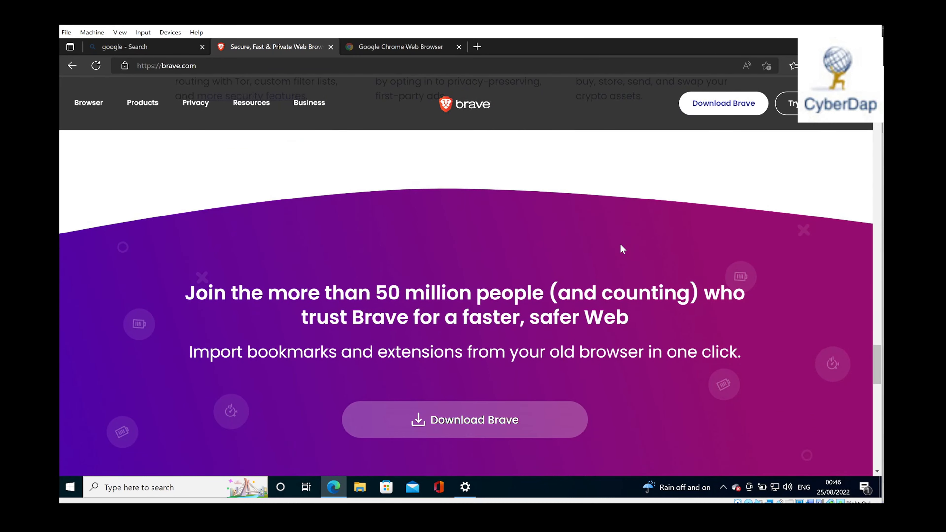
{"action": "mouse_move", "coordinate": [620, 248]}
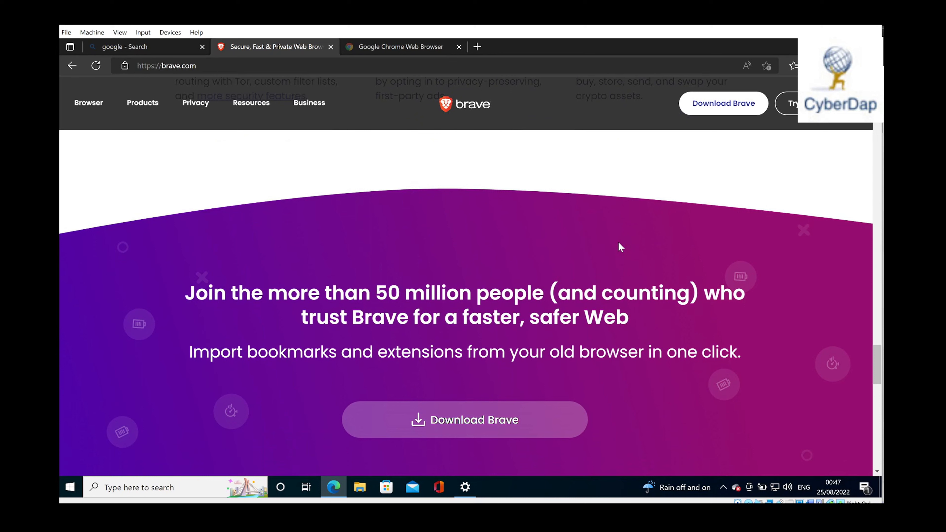
{"action": "mouse_move", "coordinate": [548, 202]}
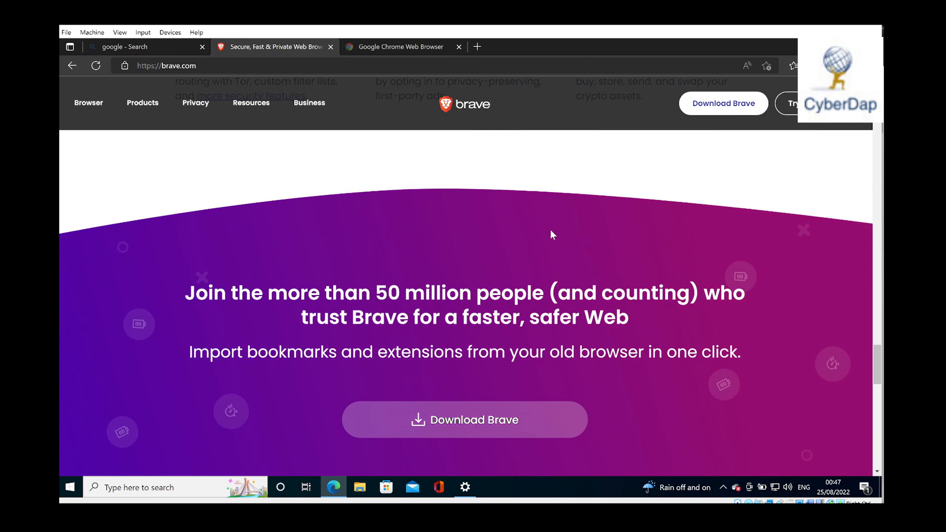
Expand the 'Who owns Brave?' and 'Is the Brave Browser safe?' FAQ answers.
{"action": "scroll", "scroll_direction": "down", "scroll_amount": 3}
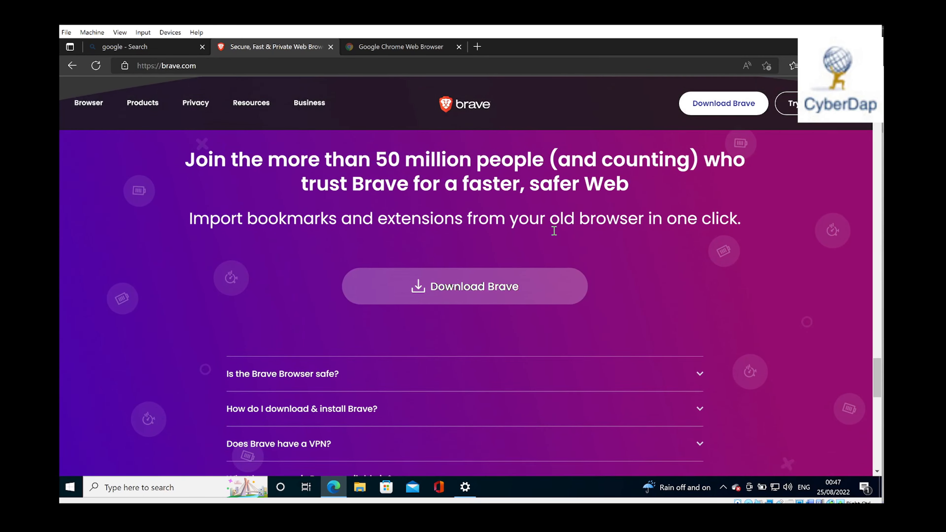
{"action": "scroll", "scroll_direction": "down", "scroll_amount": 3}
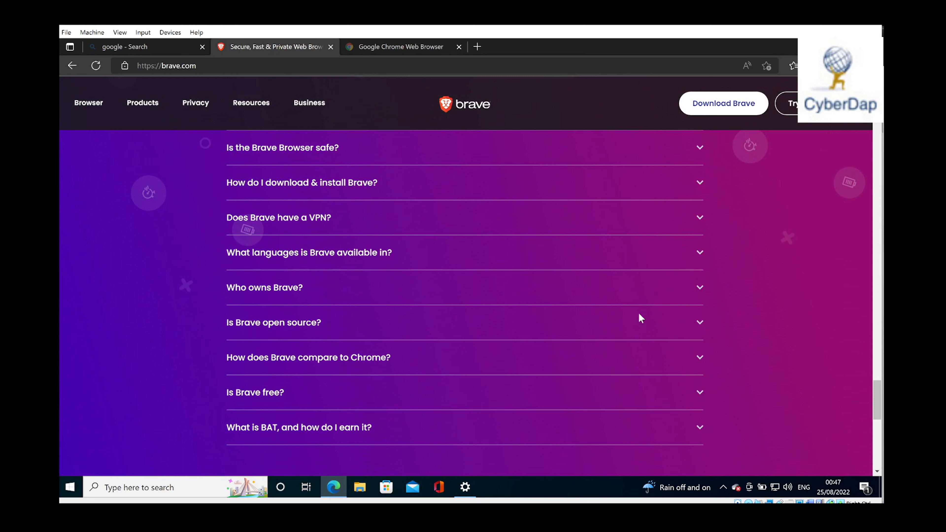
{"action": "mouse_move", "coordinate": [317, 288]}
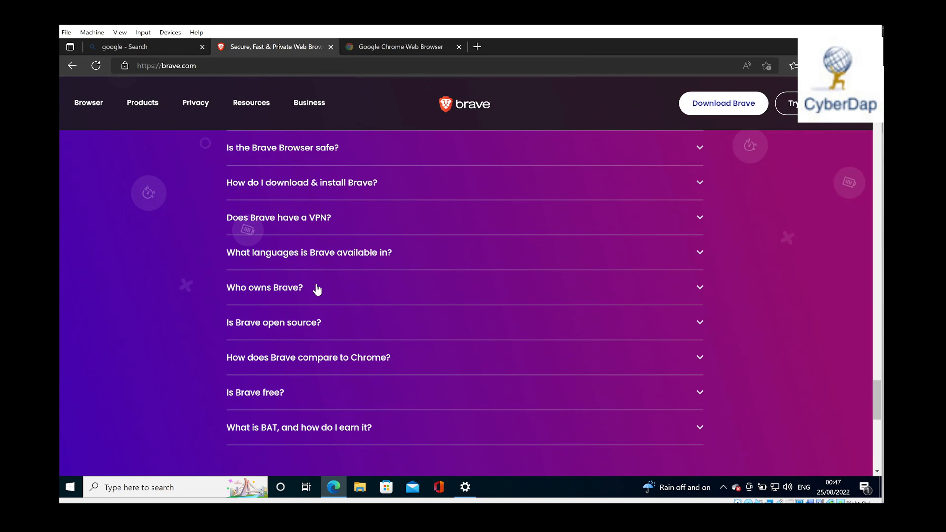
{"action": "mouse_move", "coordinate": [435, 295]}
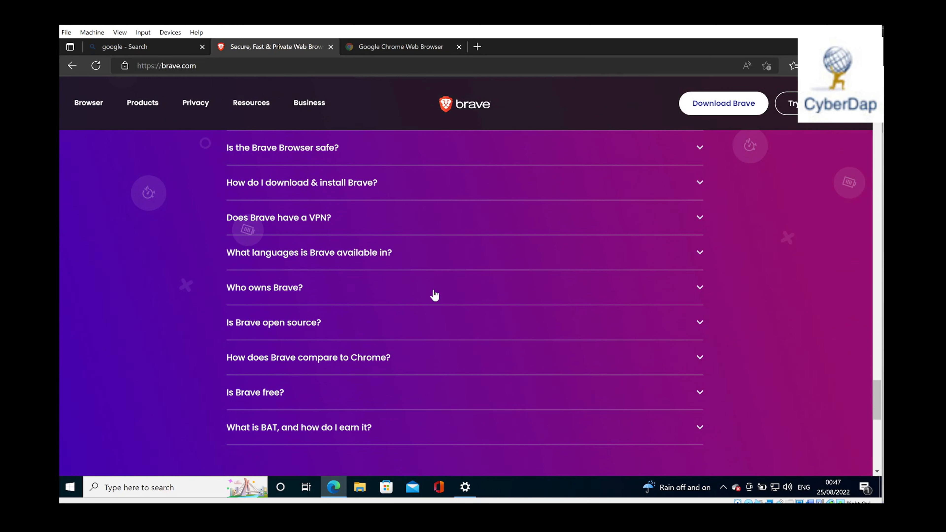
{"action": "left_click", "coordinate": [435, 288]}
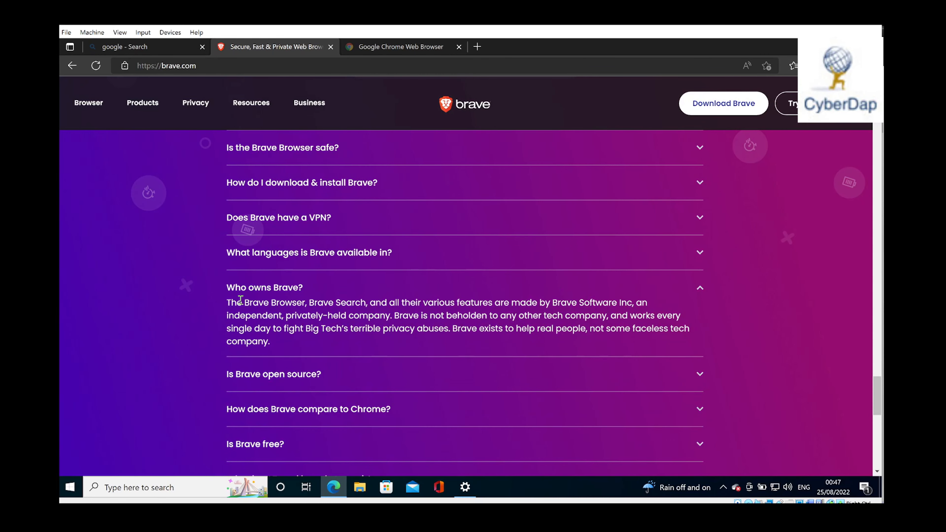
{"action": "mouse_move", "coordinate": [500, 314]}
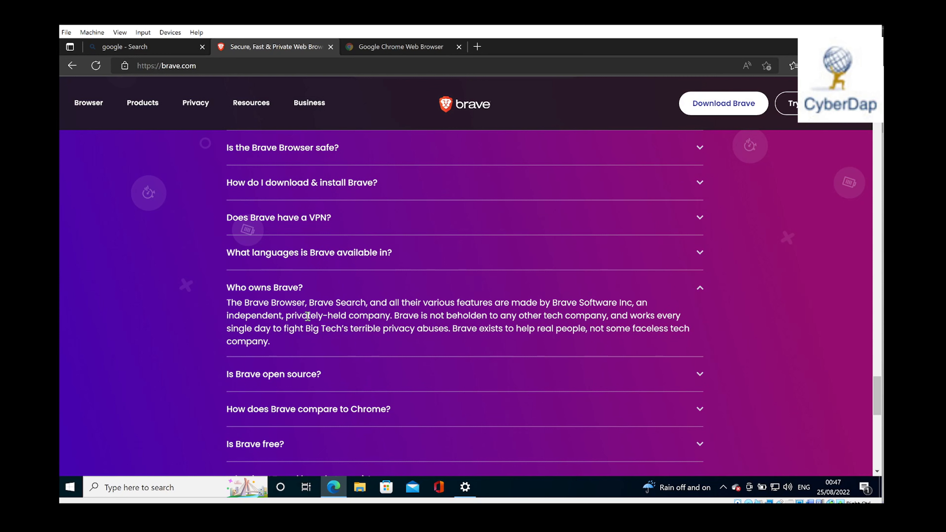
{"action": "mouse_move", "coordinate": [633, 290]}
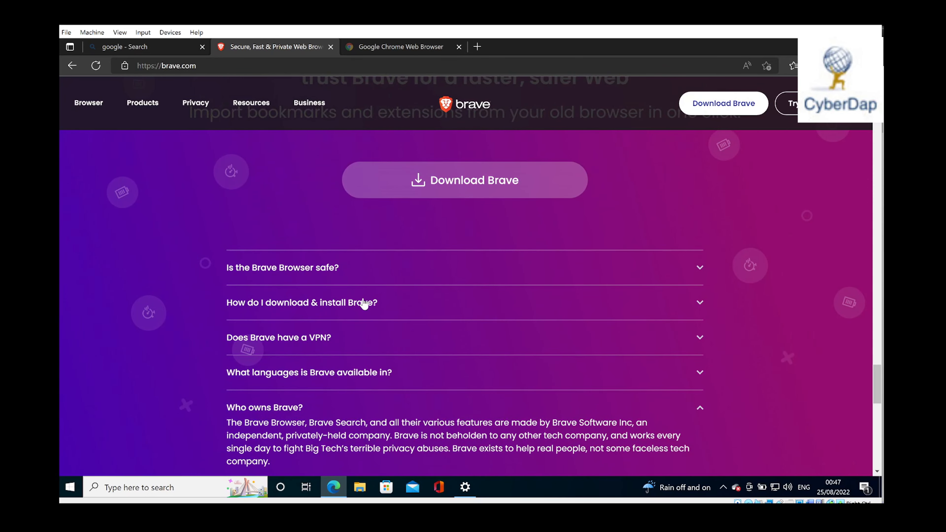
{"action": "left_click", "coordinate": [282, 268]}
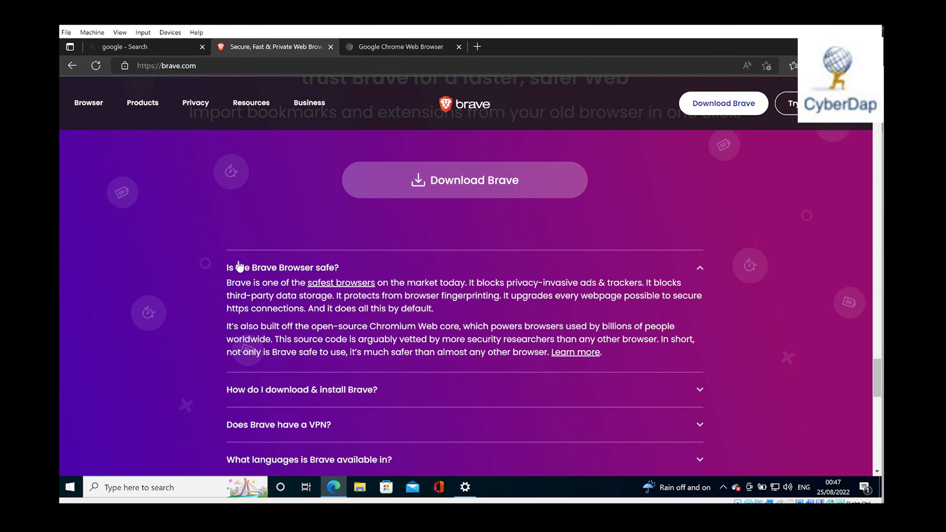
{"action": "mouse_move", "coordinate": [226, 288]}
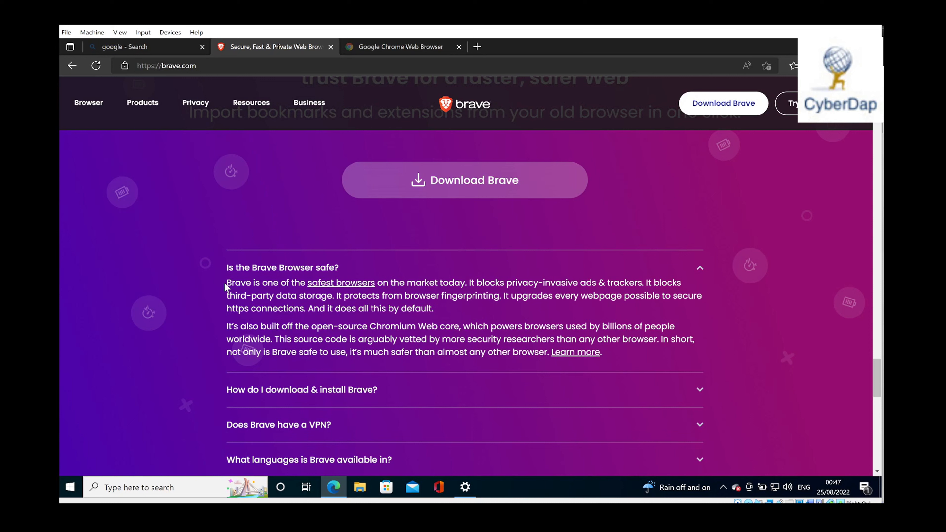
{"action": "mouse_move", "coordinate": [442, 291]}
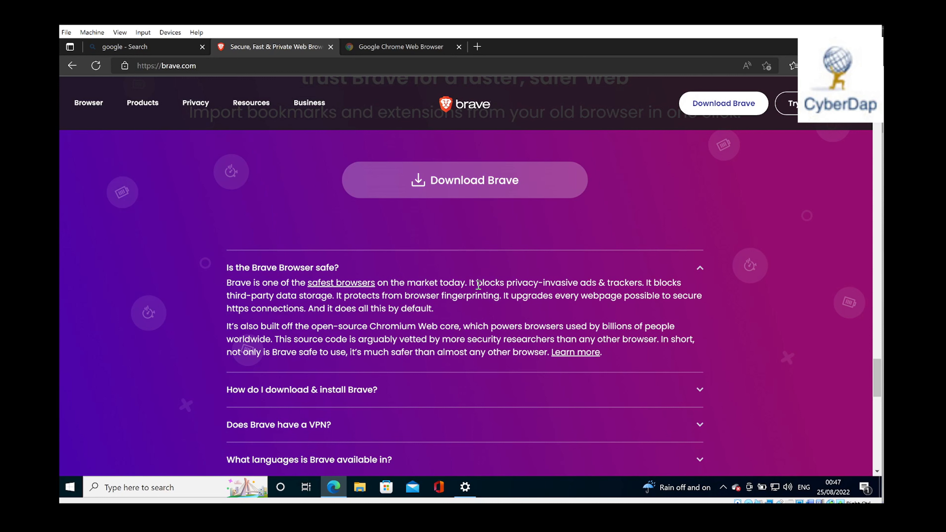
{"action": "mouse_move", "coordinate": [613, 287]}
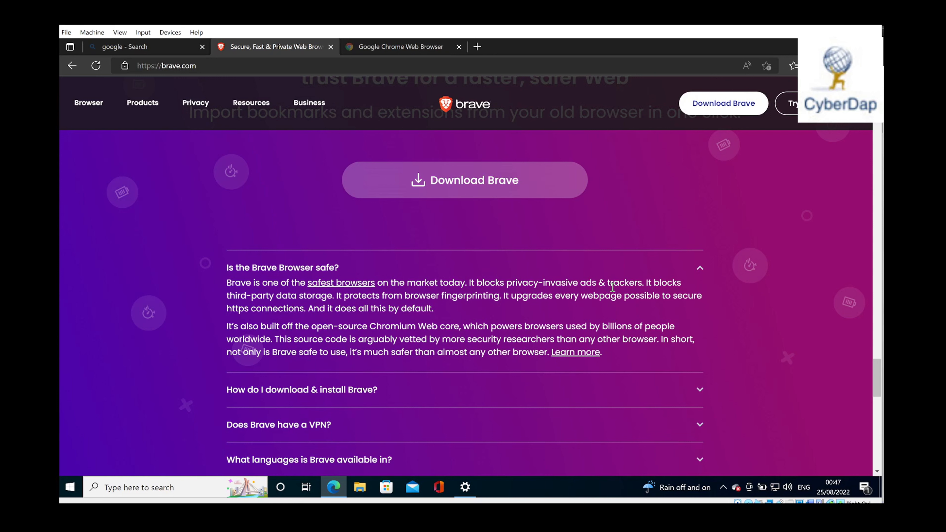
{"action": "mouse_move", "coordinate": [229, 291]}
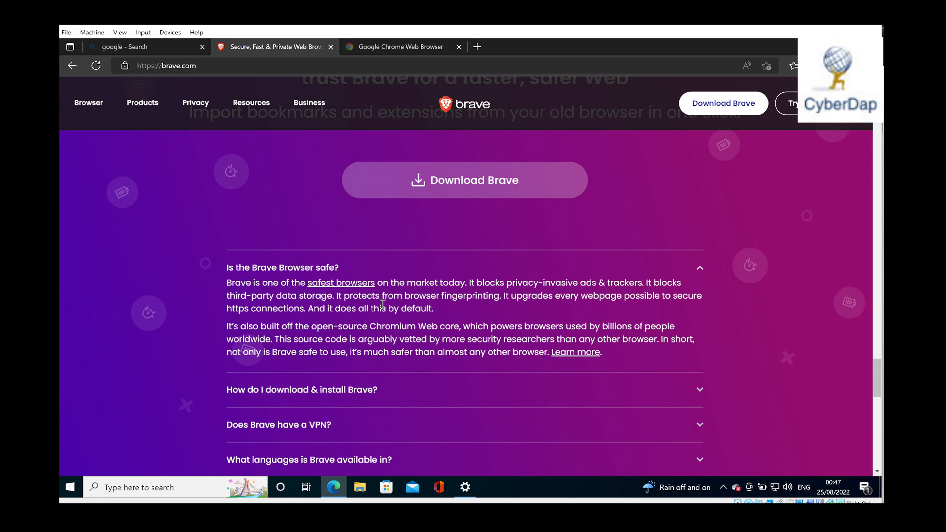
{"action": "mouse_move", "coordinate": [404, 296]}
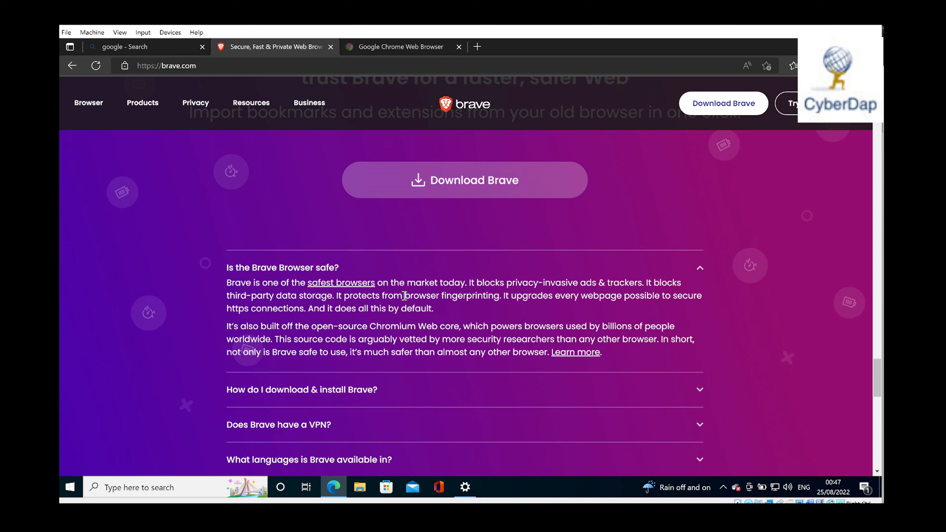
{"action": "mouse_move", "coordinate": [426, 266]}
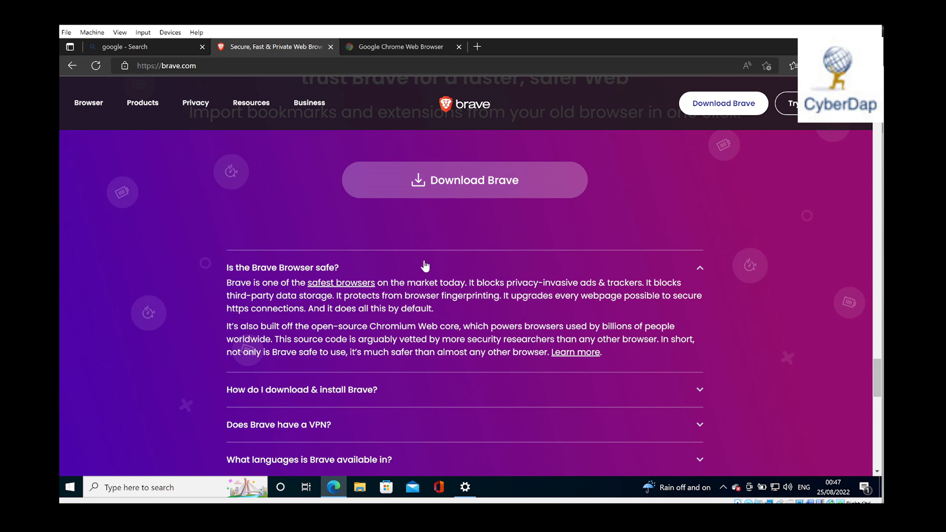
{"action": "mouse_move", "coordinate": [479, 298]}
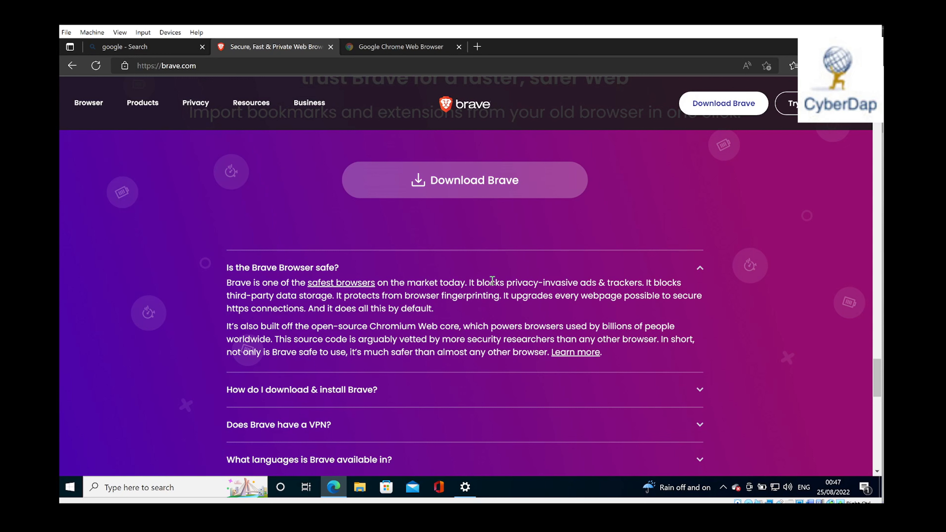
{"action": "mouse_move", "coordinate": [489, 296]}
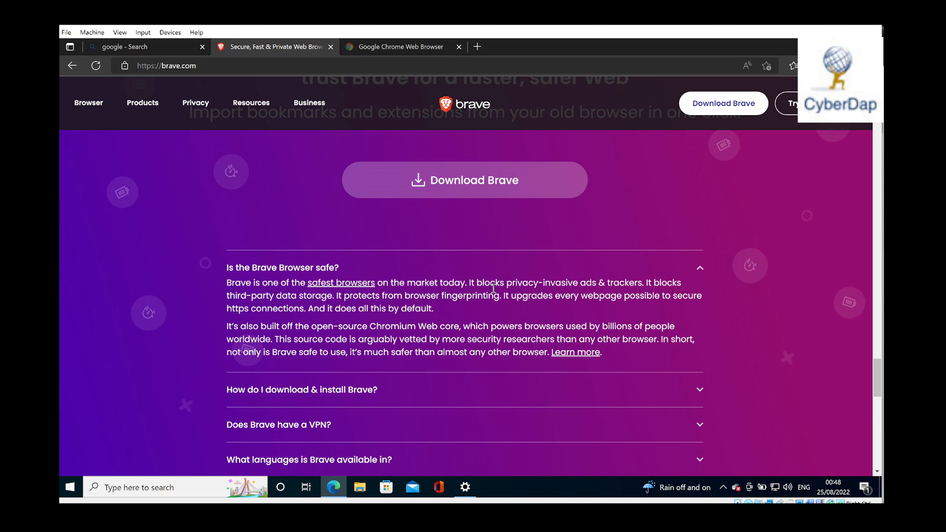
{"action": "mouse_move", "coordinate": [520, 272]}
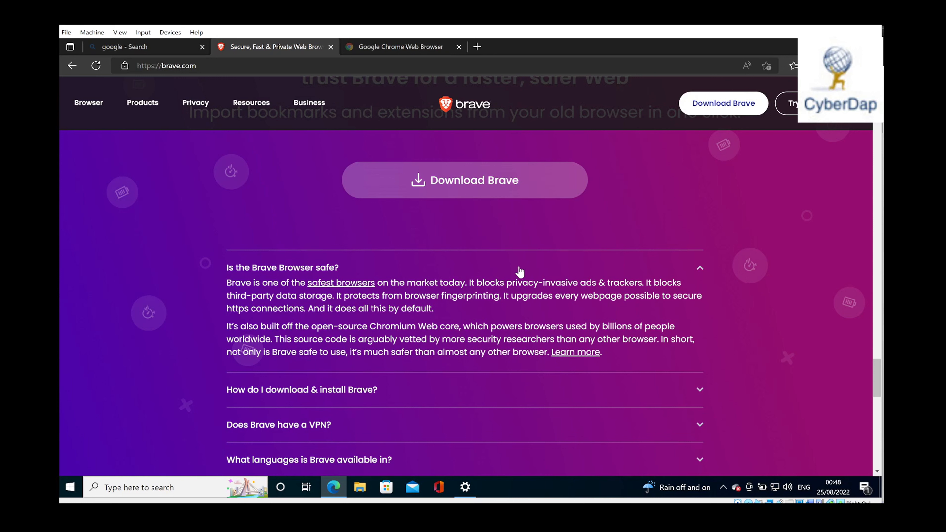
{"action": "mouse_move", "coordinate": [522, 271]}
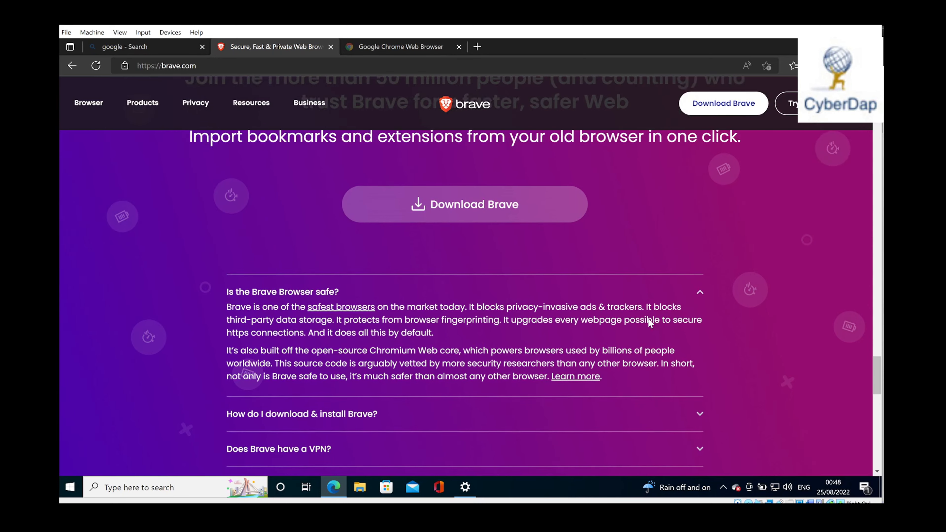
{"action": "scroll", "scroll_direction": "up", "scroll_amount": 3}
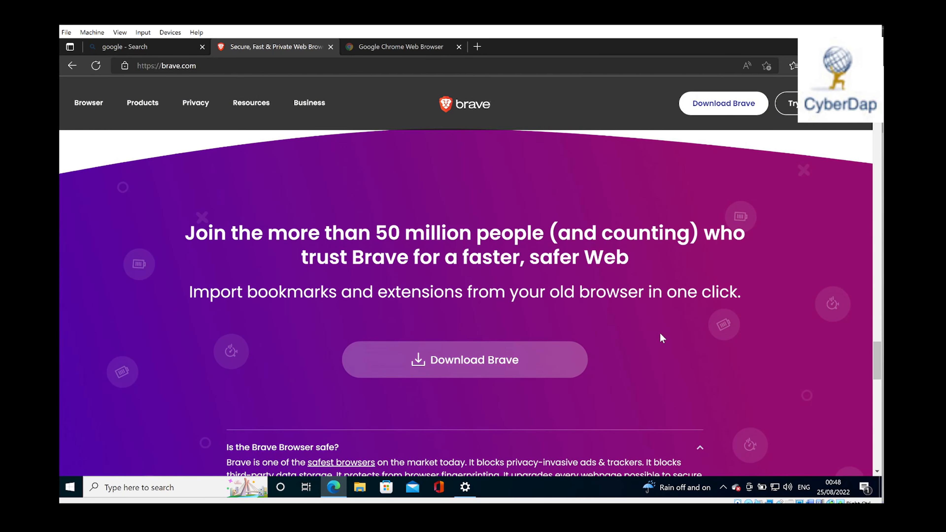
{"action": "mouse_move", "coordinate": [501, 390]}
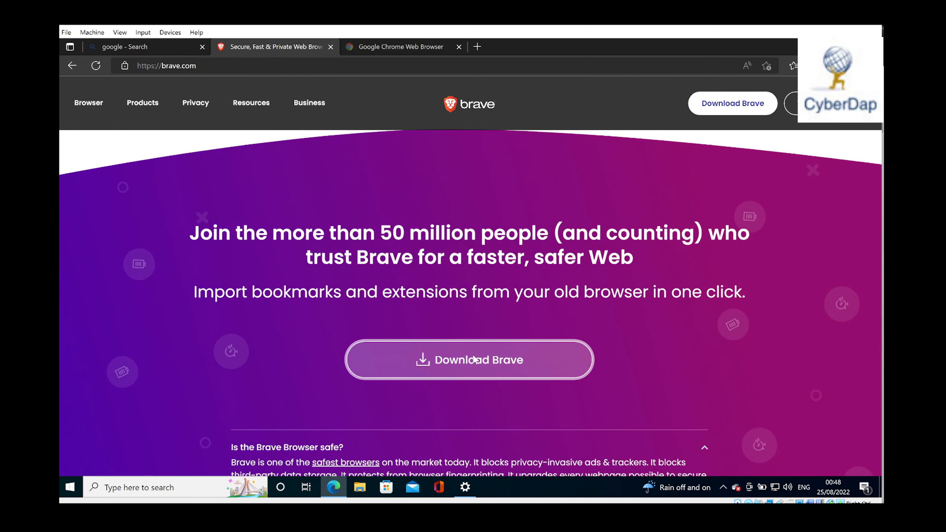
Download BraveBrowserSetup.exe and launch it from the Edge Downloads flyout.
{"action": "left_click", "coordinate": [469, 360]}
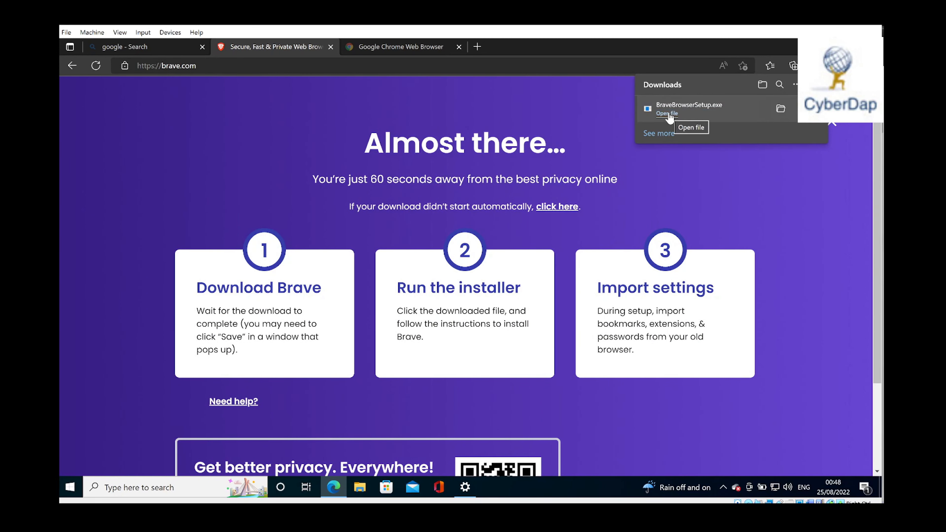
{"action": "left_click", "coordinate": [666, 113]}
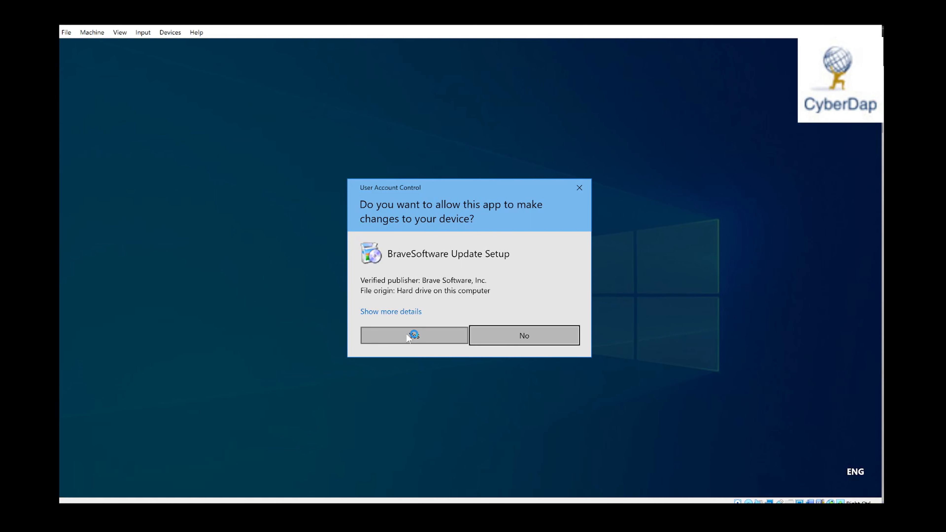
Approve the User Account Control prompt so the Brave installer starts running.
{"action": "left_click", "coordinate": [414, 336]}
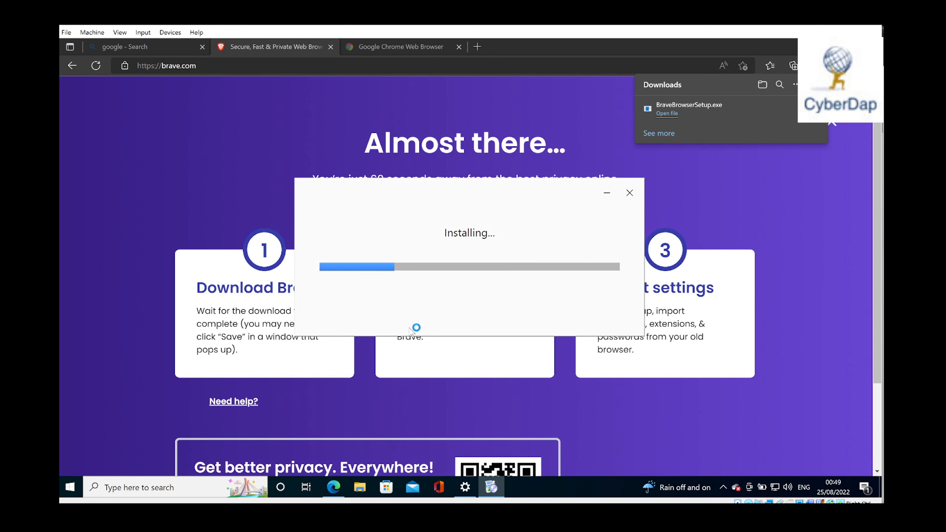
{"action": "mouse_move", "coordinate": [428, 269]}
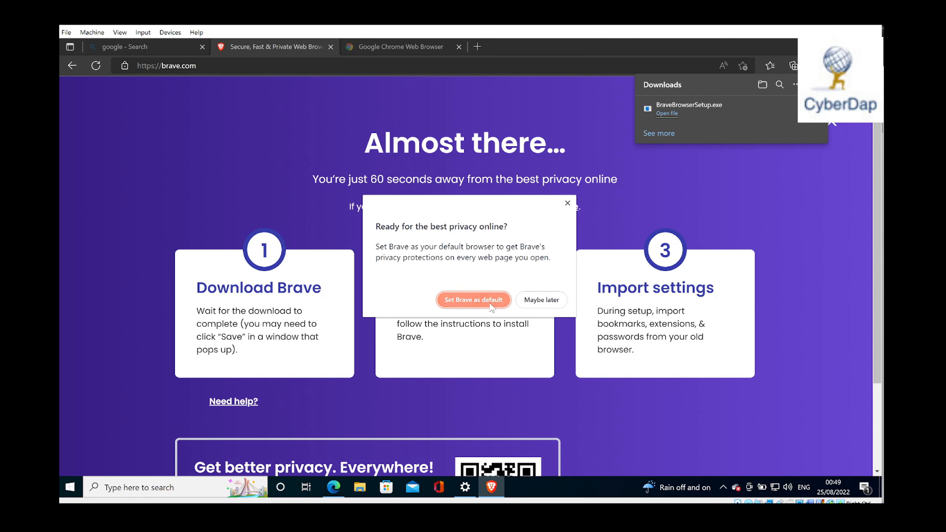
{"action": "mouse_move", "coordinate": [458, 225]}
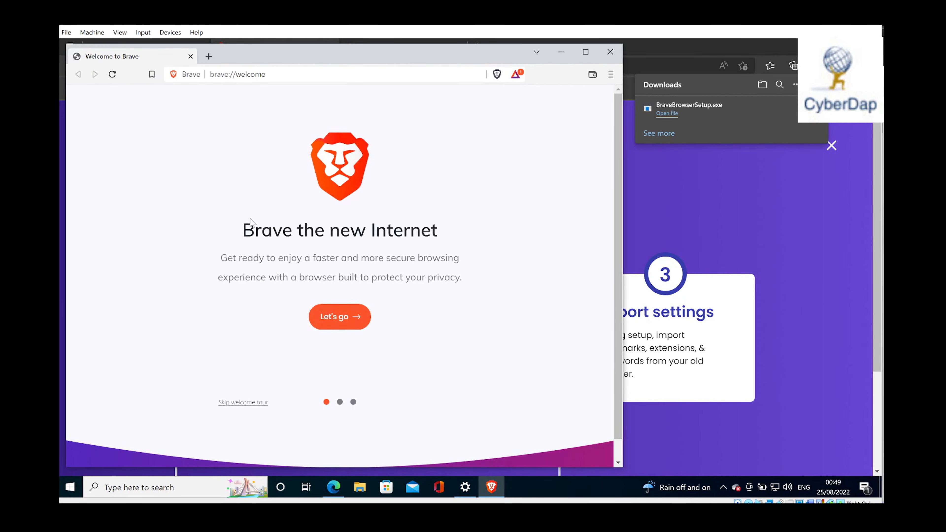
{"action": "mouse_move", "coordinate": [343, 329]}
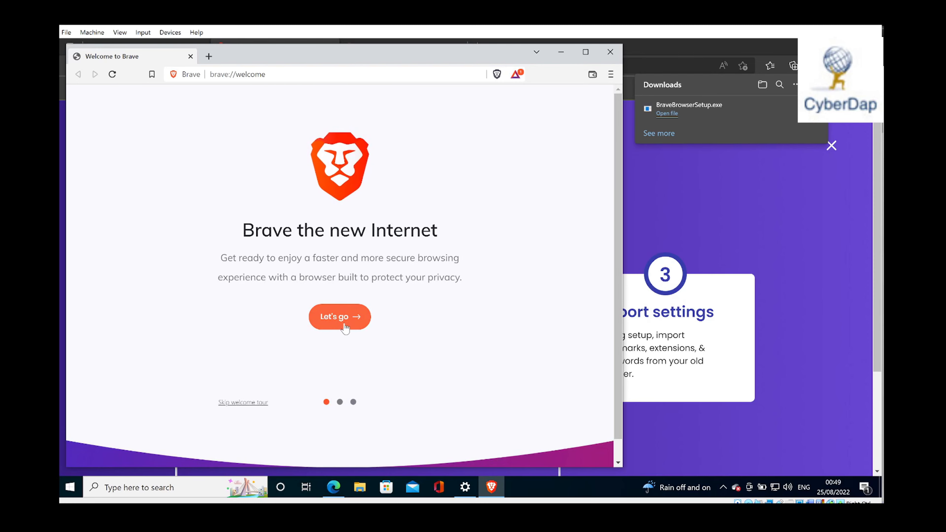
Complete the Brave welcome tour via Let's go, Next and Done without importing.
{"action": "left_click", "coordinate": [339, 317]}
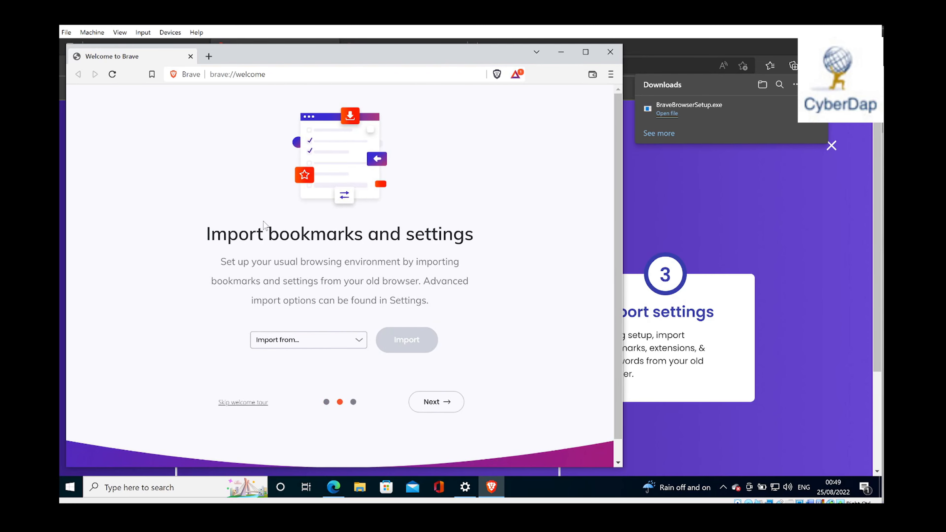
{"action": "mouse_move", "coordinate": [420, 283]}
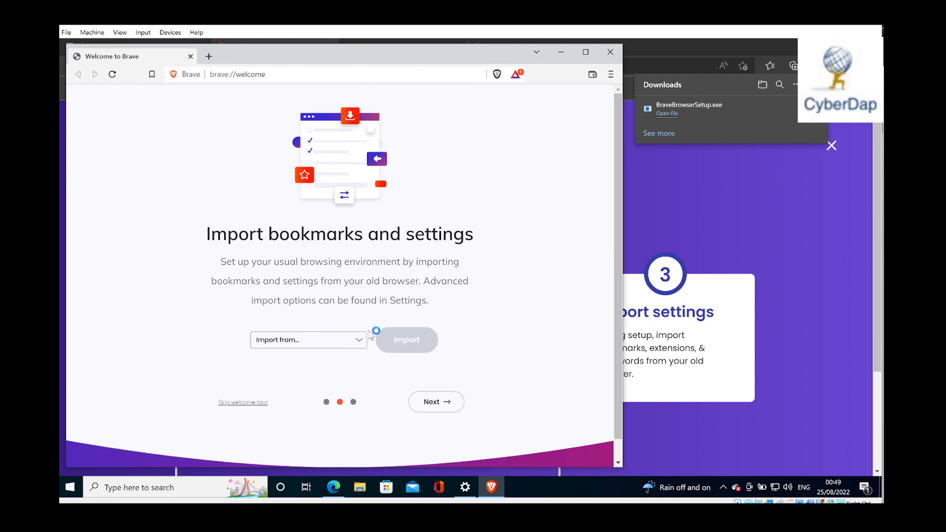
{"action": "mouse_move", "coordinate": [437, 415]}
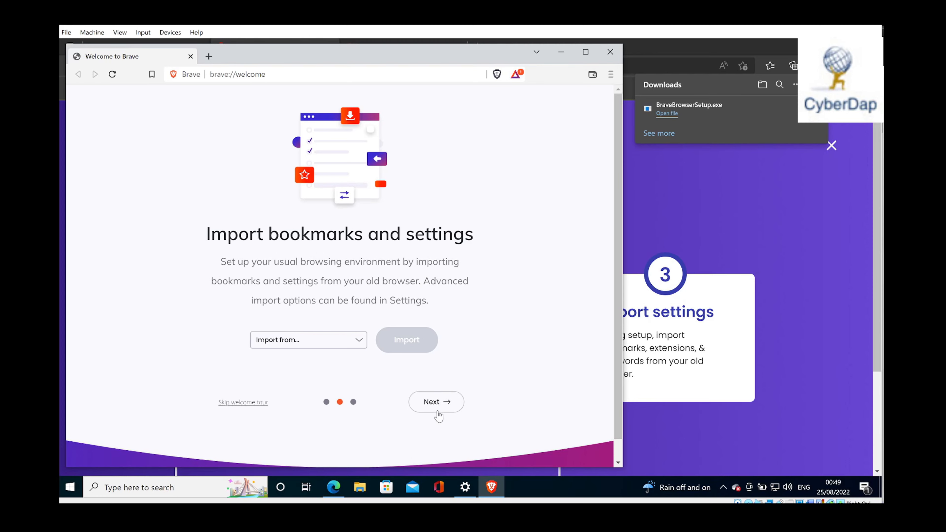
{"action": "left_click", "coordinate": [435, 402]}
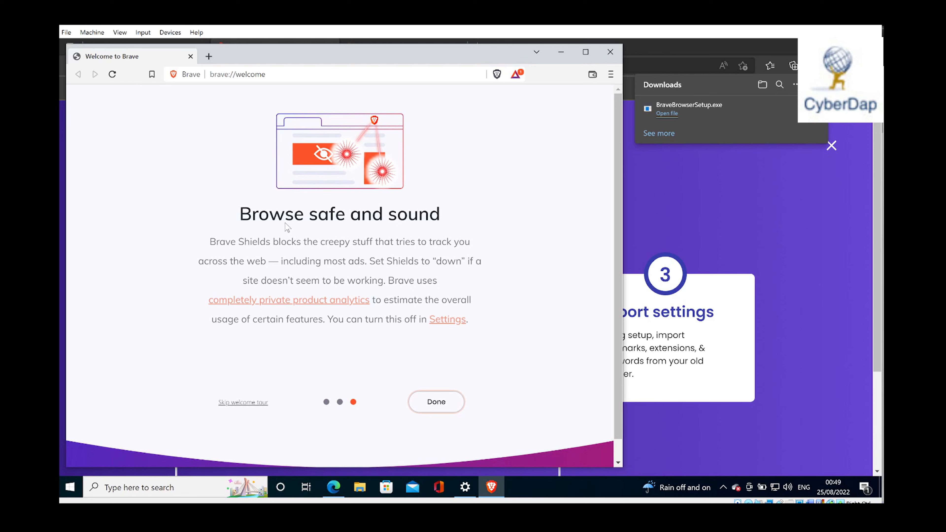
{"action": "mouse_move", "coordinate": [229, 248]}
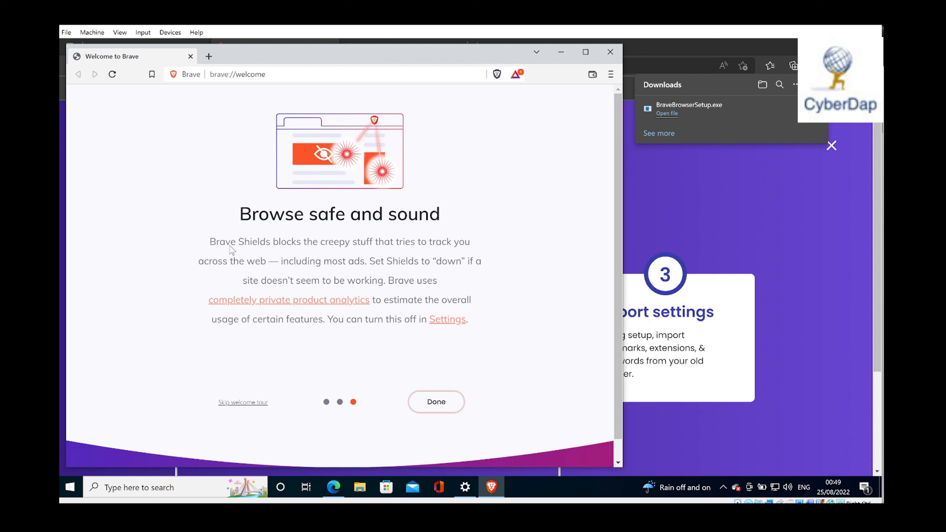
{"action": "mouse_move", "coordinate": [237, 251]}
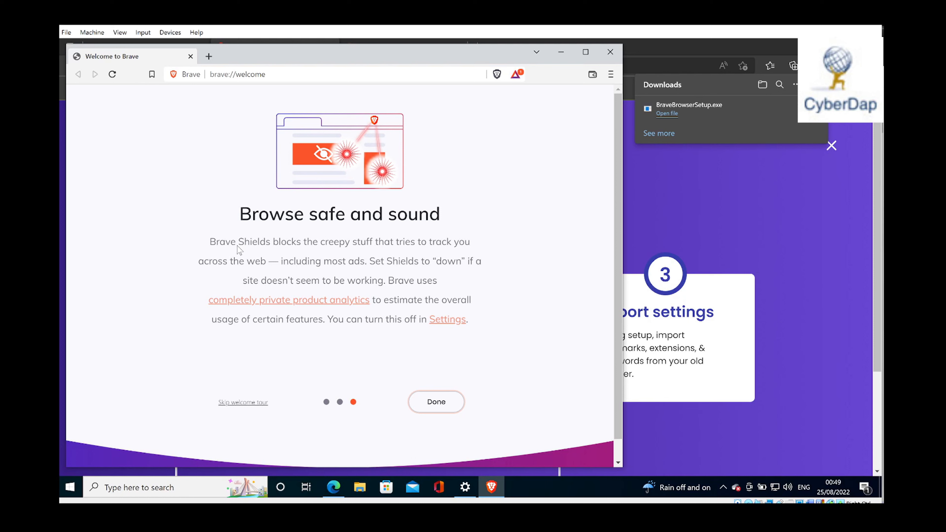
{"action": "mouse_move", "coordinate": [236, 274]}
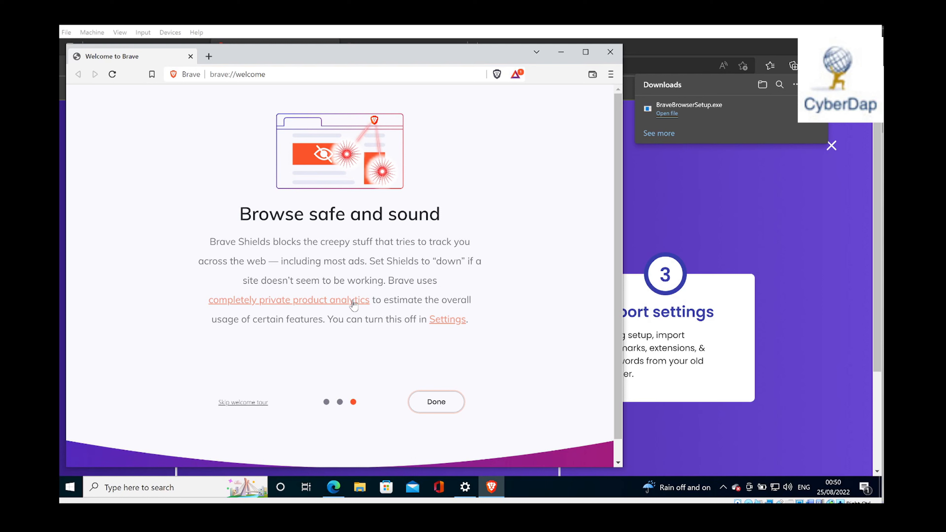
{"action": "mouse_move", "coordinate": [332, 324]}
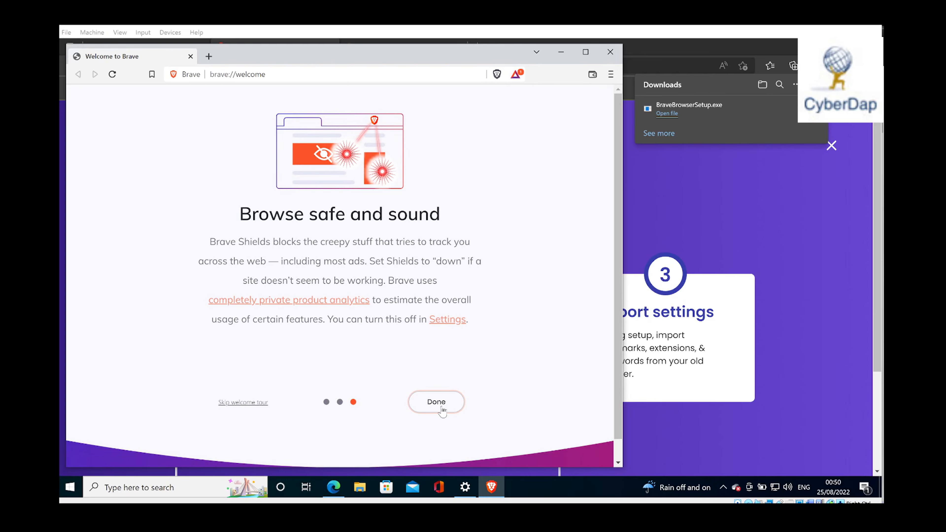
{"action": "left_click", "coordinate": [436, 403]}
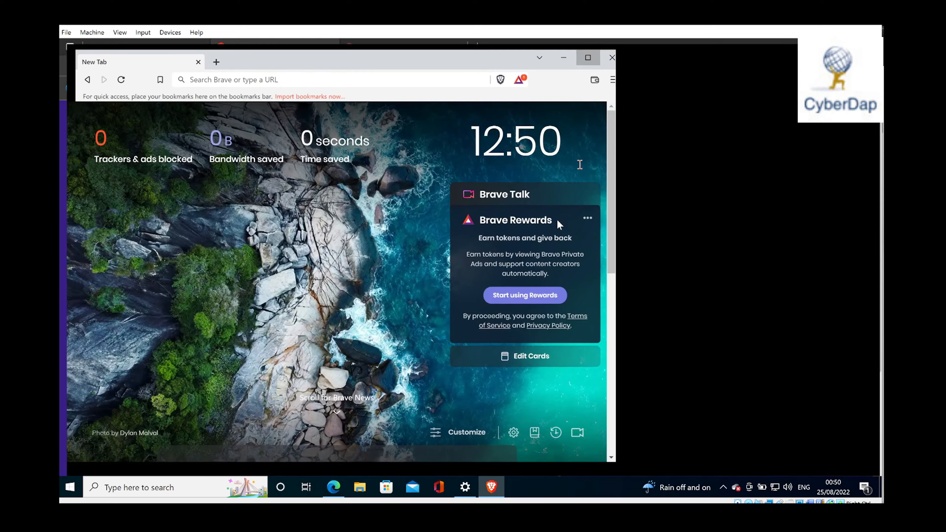
Maximize the Brave window so the new tab fills the screen.
{"action": "left_click", "coordinate": [587, 57]}
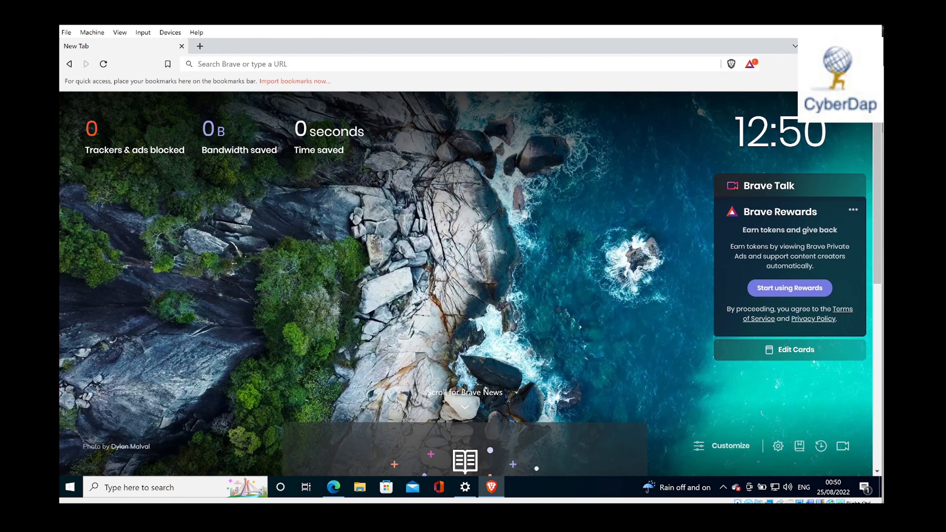
{"action": "mouse_move", "coordinate": [752, 66]}
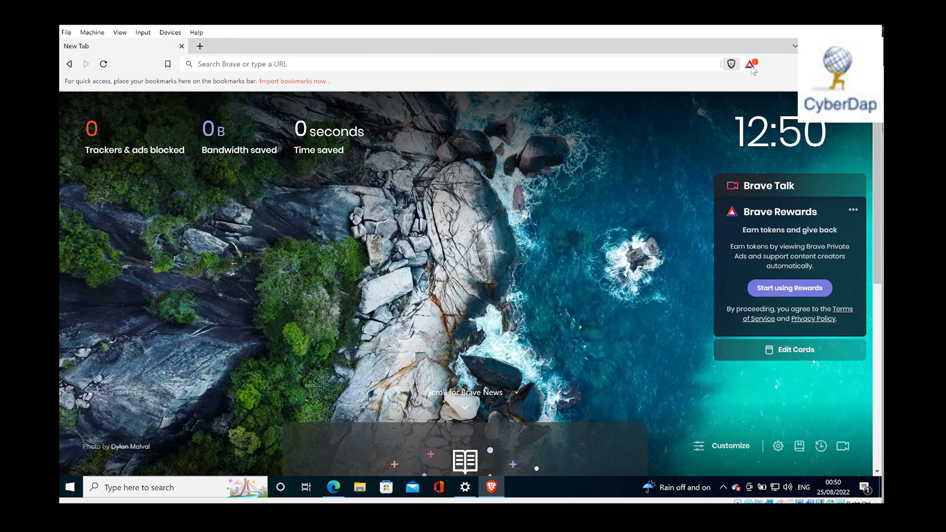
Enable Brave Rewards from the BAT toolbar panel, skipping the intro, showing 0.000 BAT.
{"action": "left_click", "coordinate": [750, 64]}
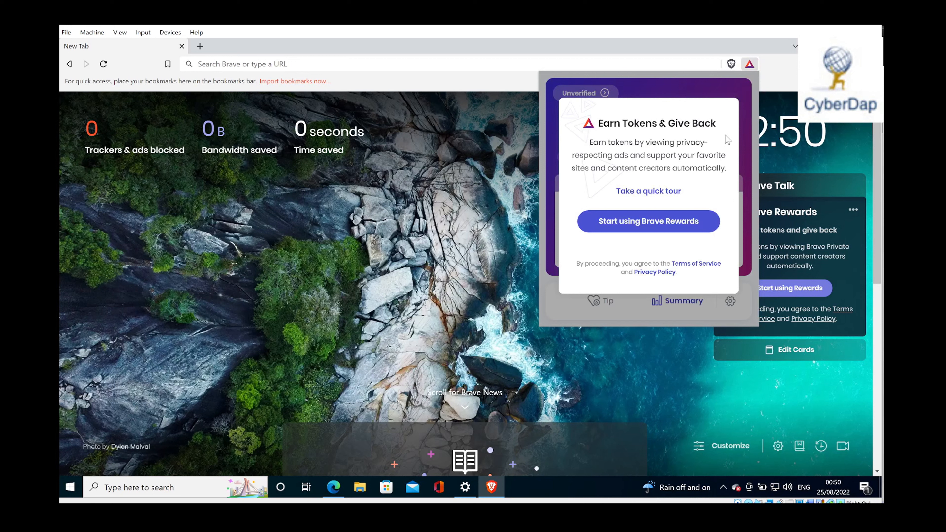
{"action": "mouse_move", "coordinate": [724, 236]}
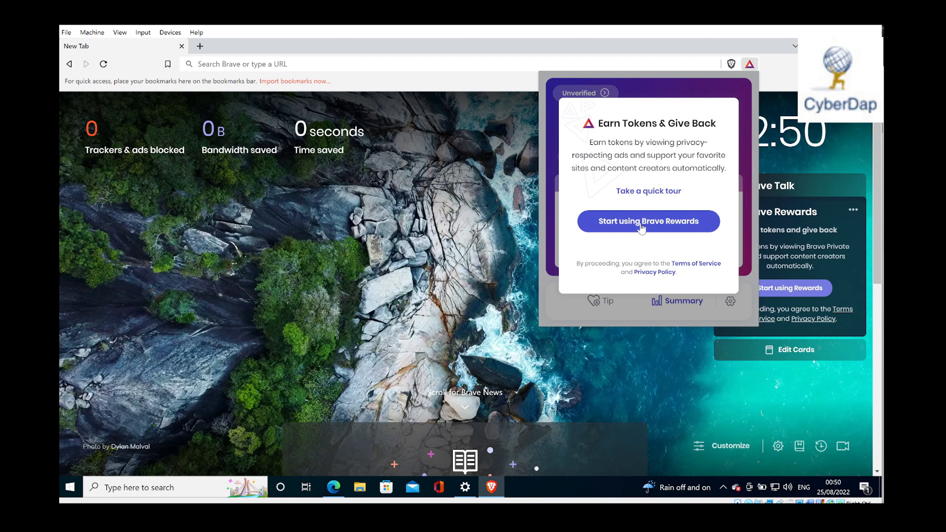
{"action": "left_click", "coordinate": [649, 221]}
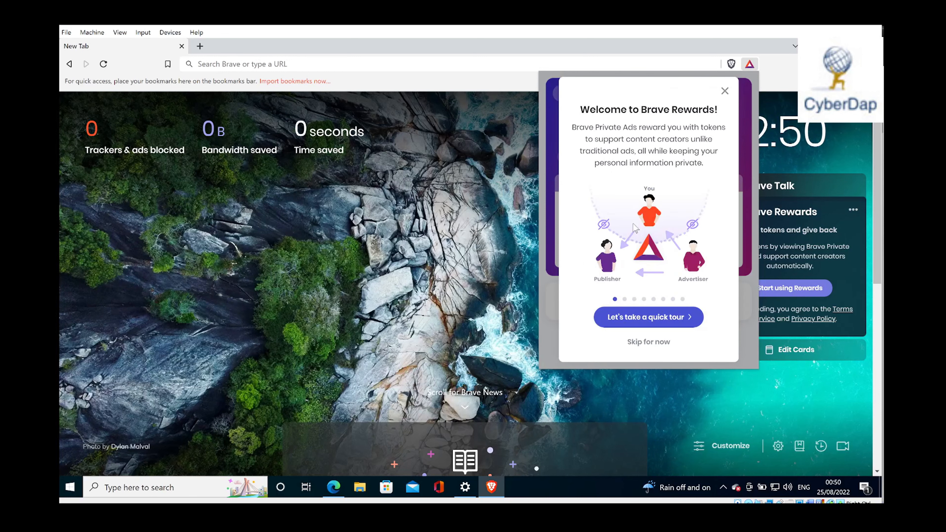
{"action": "left_click", "coordinate": [648, 317]}
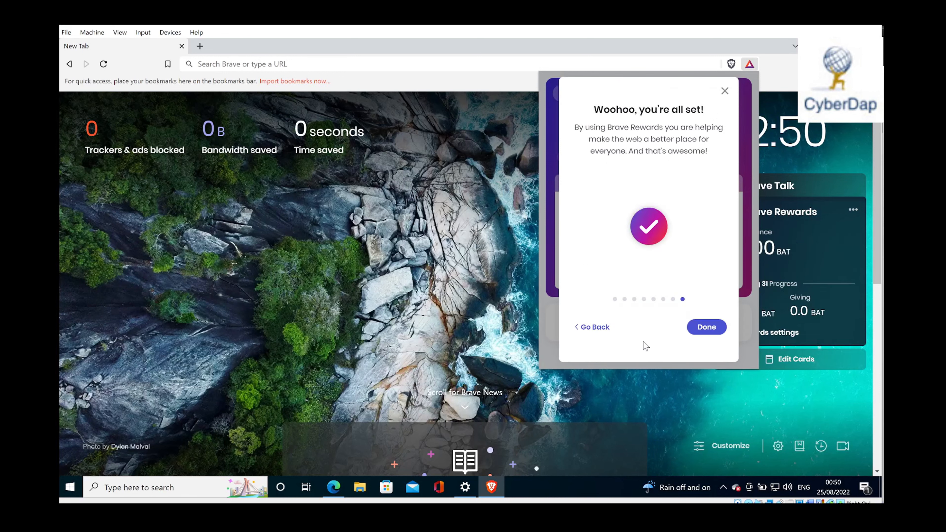
{"action": "left_click", "coordinate": [705, 326]}
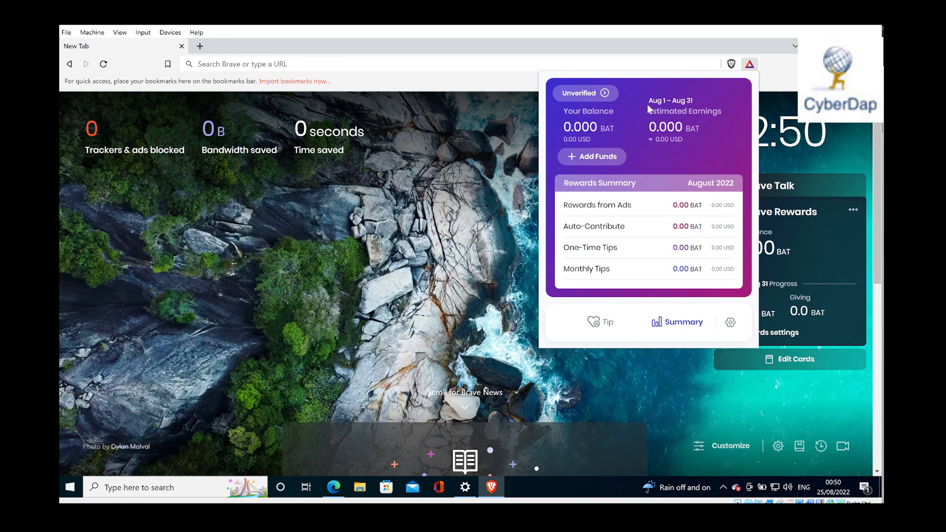
{"action": "mouse_move", "coordinate": [535, 170]}
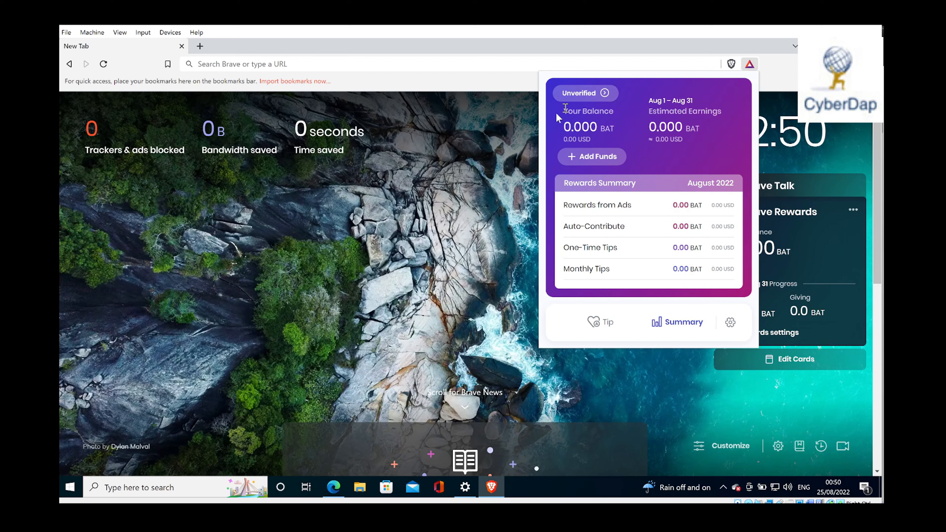
{"action": "mouse_move", "coordinate": [237, 143]}
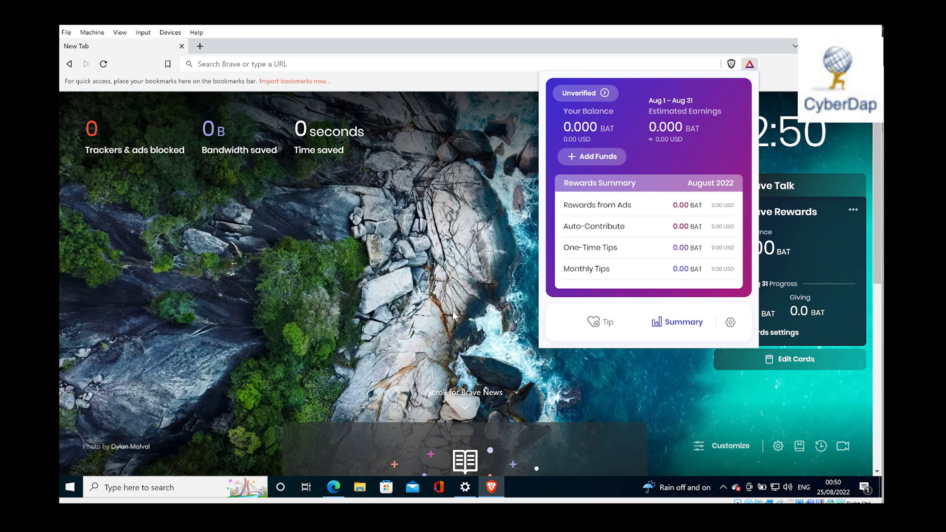
{"action": "mouse_move", "coordinate": [589, 195]}
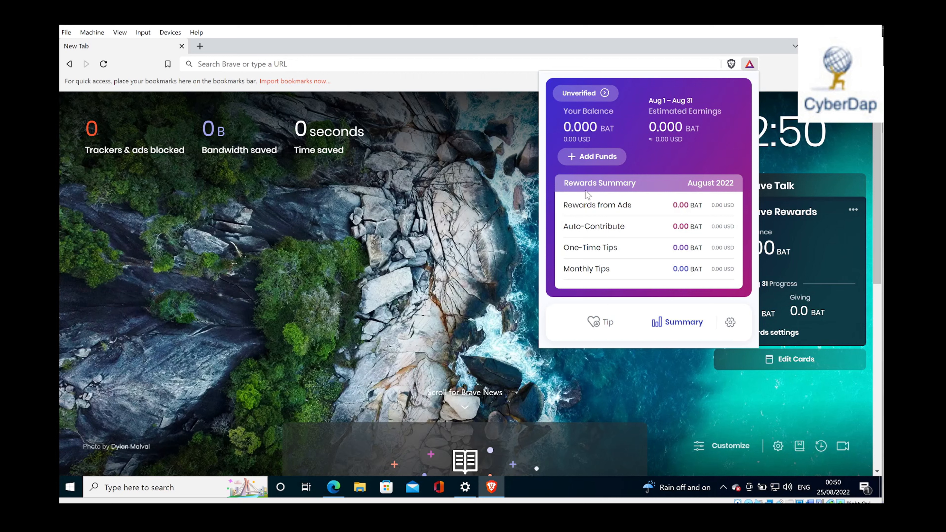
{"action": "mouse_move", "coordinate": [557, 186]}
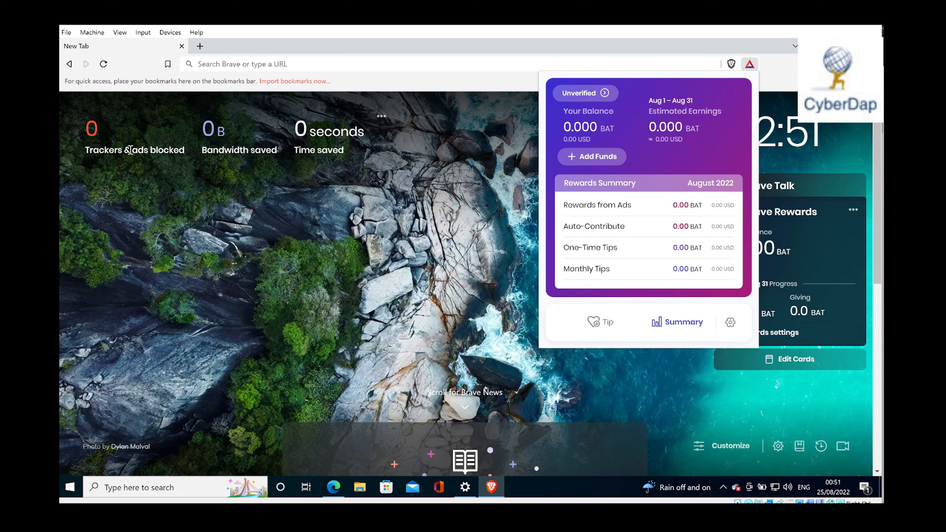
{"action": "mouse_move", "coordinate": [107, 141]}
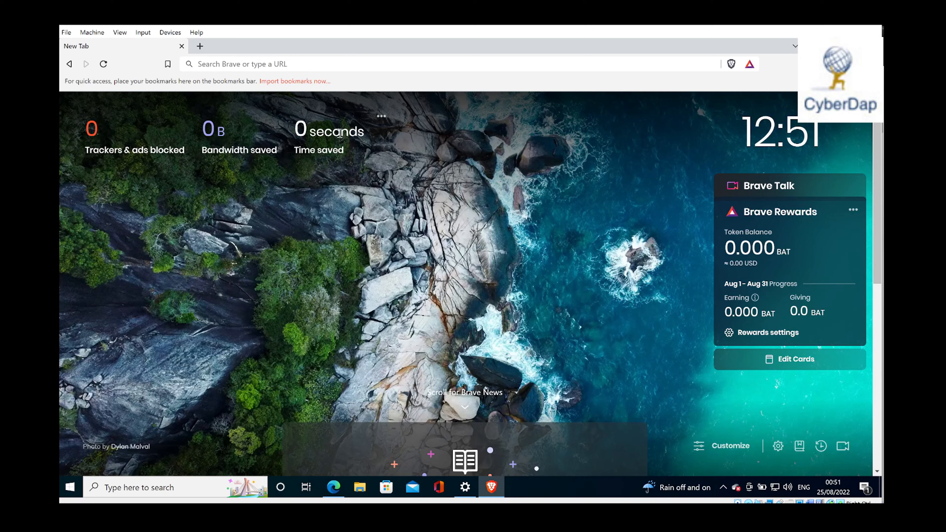
{"action": "mouse_move", "coordinate": [550, 205]}
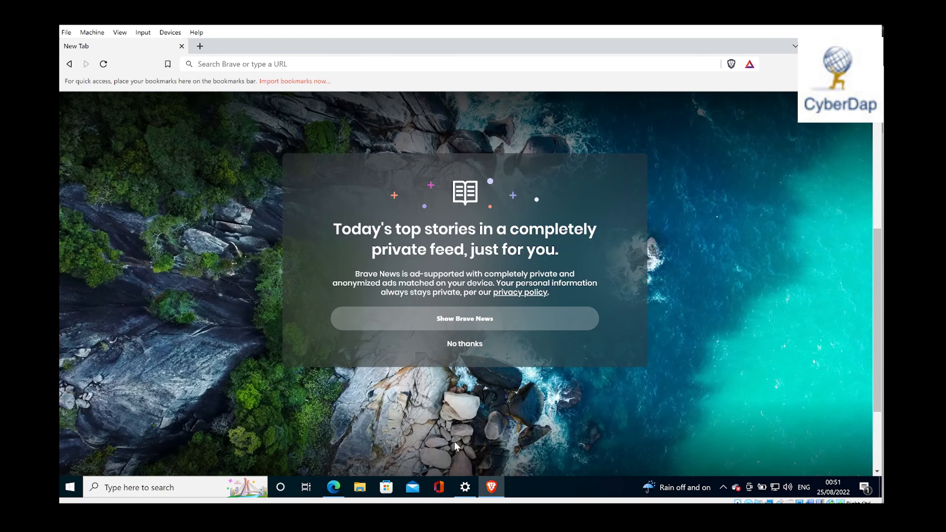
Decline the Brave News feed with 'No thanks' on the new tab page.
{"action": "left_click", "coordinate": [465, 343]}
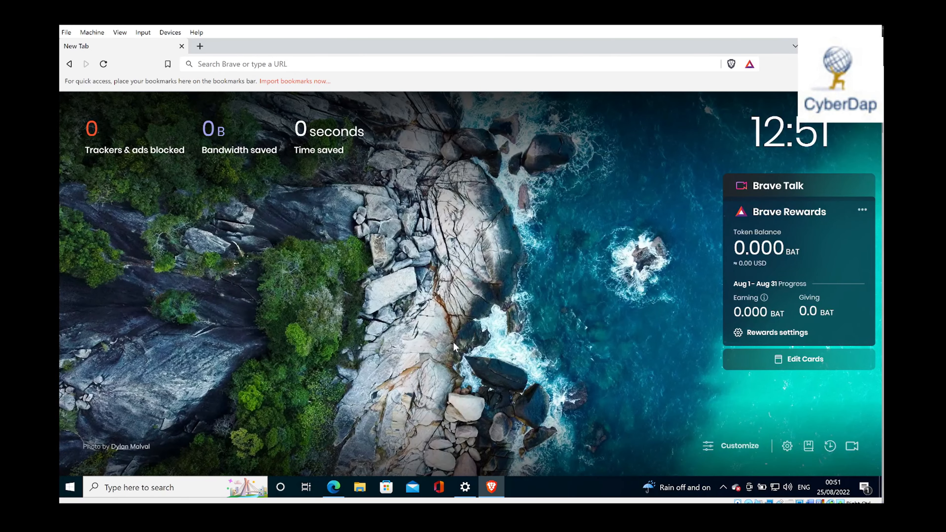
{"action": "mouse_move", "coordinate": [713, 241]}
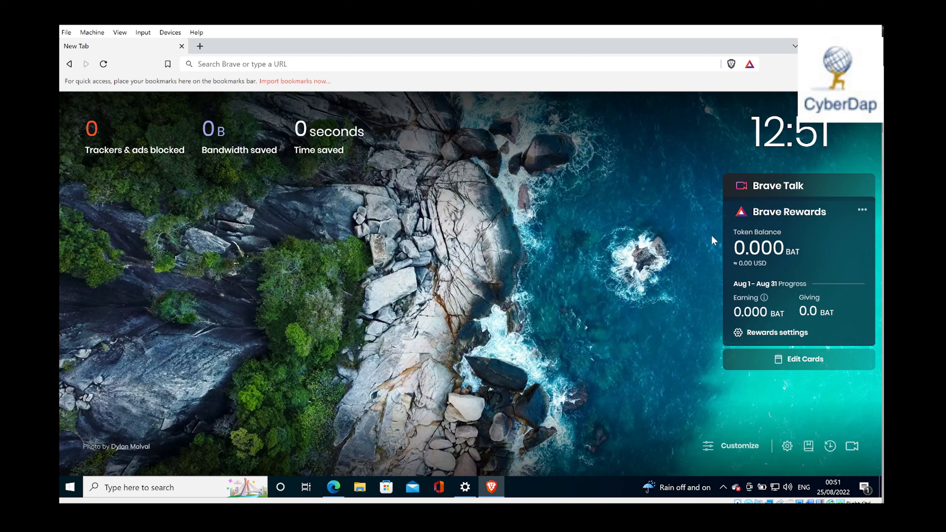